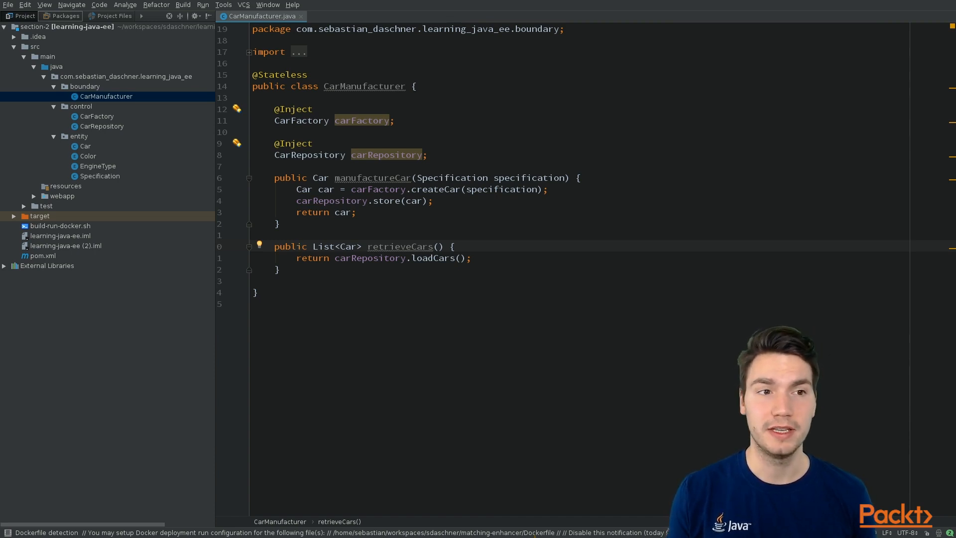
Step: Select the com.sebastian_daschner.learning_java_ee base package as the target for a new class
{"action": "left_click", "coordinate": [126, 77]}
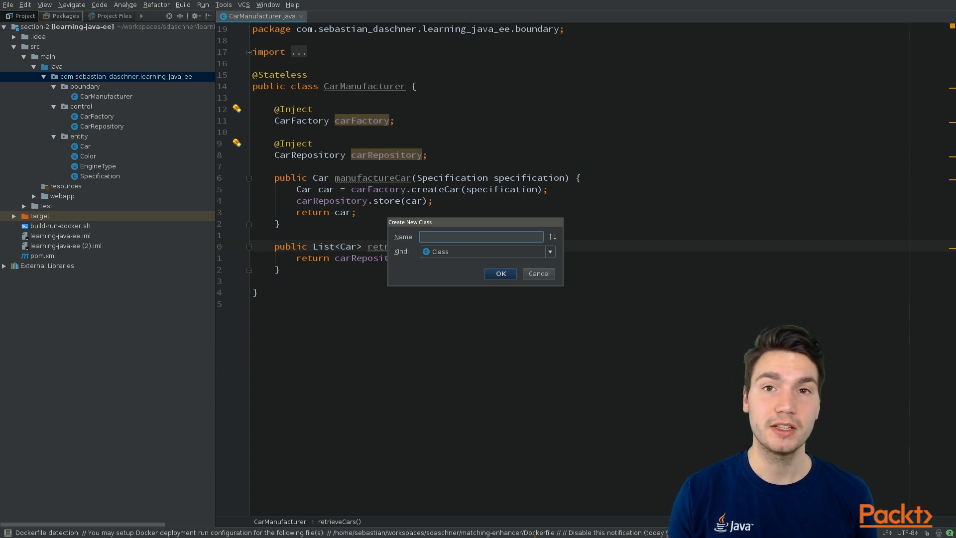
{"action": "type", "text": "JAXRS"}
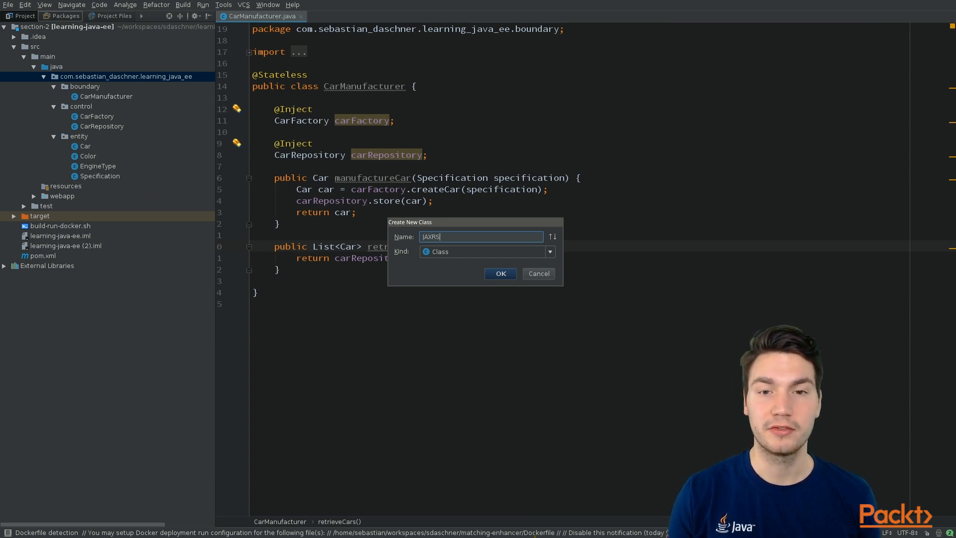
{"action": "left_click", "coordinate": [499, 273]}
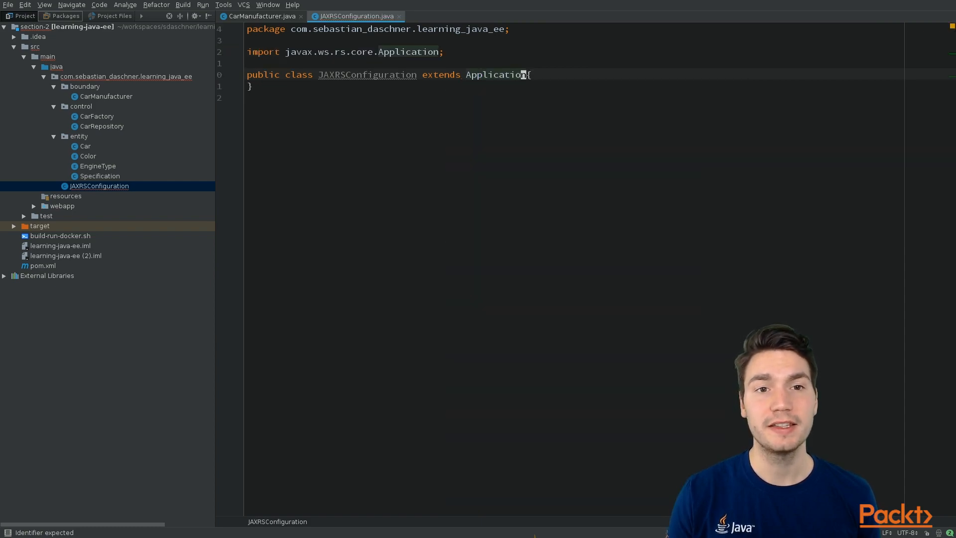
{"action": "type", "text": "@ApplicationPath()"}
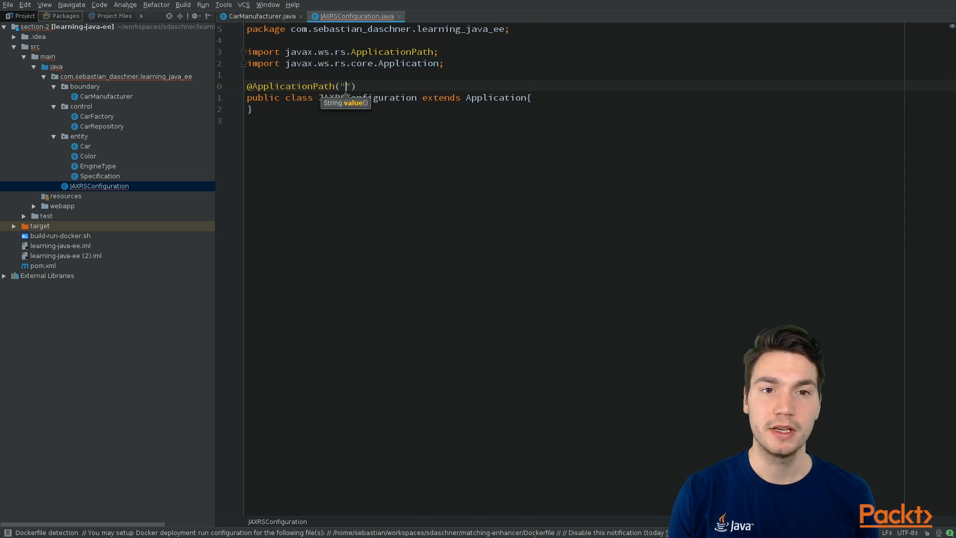
{"action": "type", "text": "resources"}
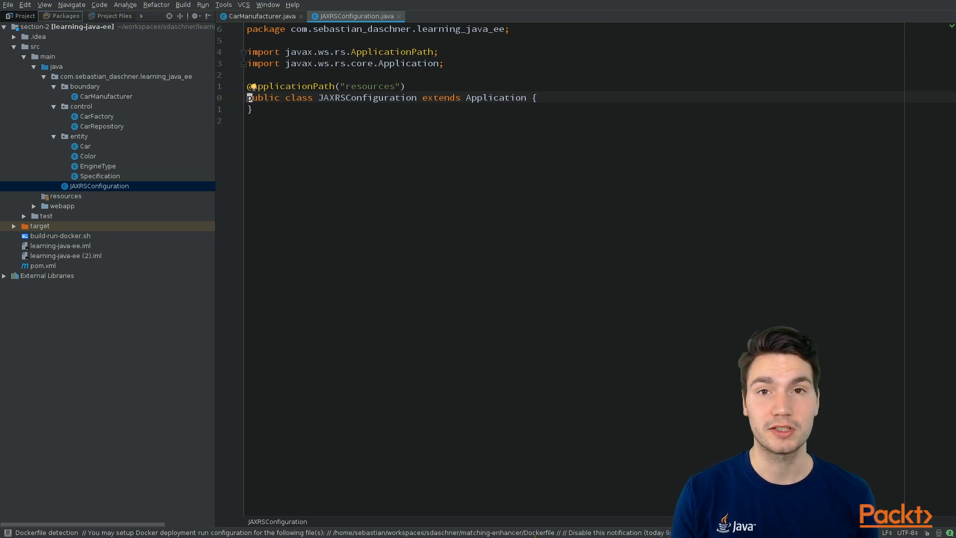
Step: Start a new Java class named CarsResour… in the boundary package next to CarManufacturer
{"action": "left_click", "coordinate": [261, 16]}
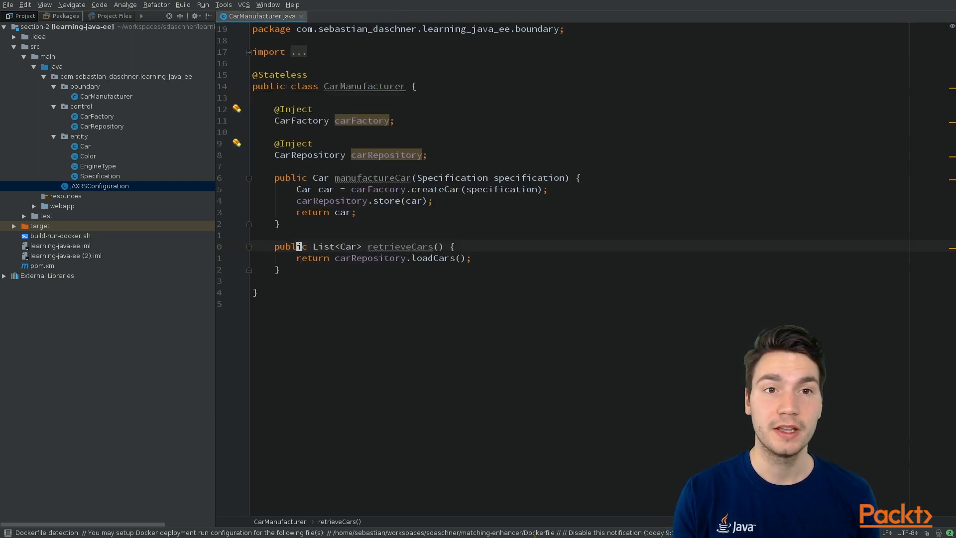
{"action": "left_click", "coordinate": [100, 186]}
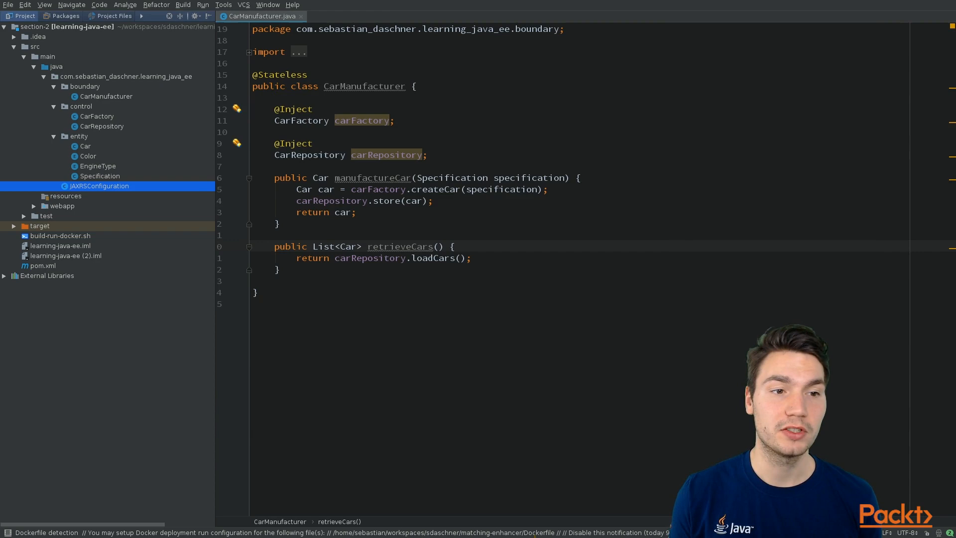
{"action": "left_click", "coordinate": [106, 97]}
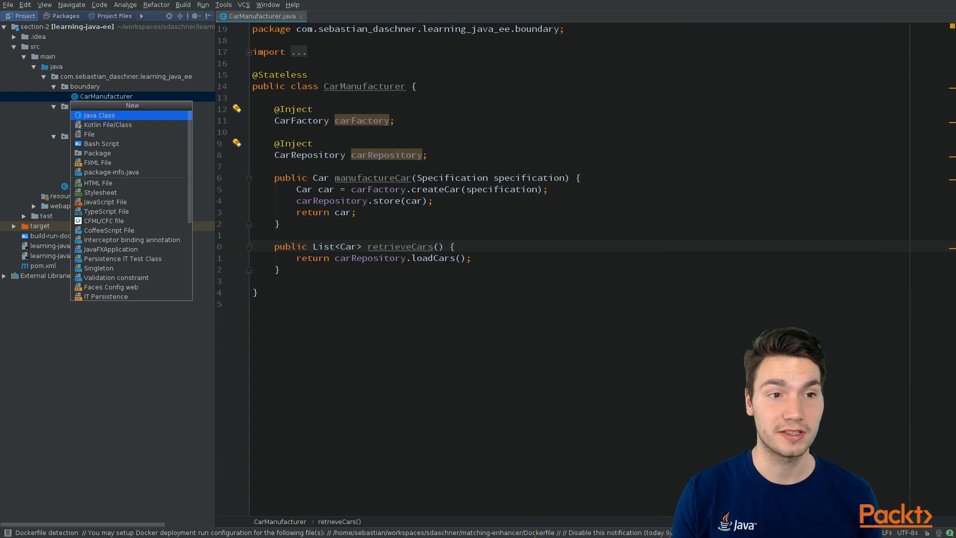
{"action": "left_click", "coordinate": [99, 114]}
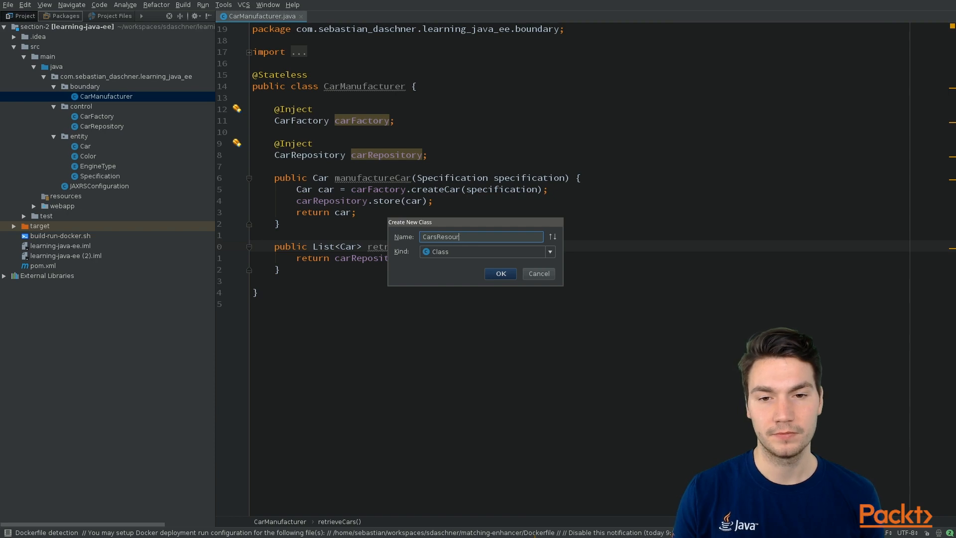
{"action": "left_click", "coordinate": [498, 273]}
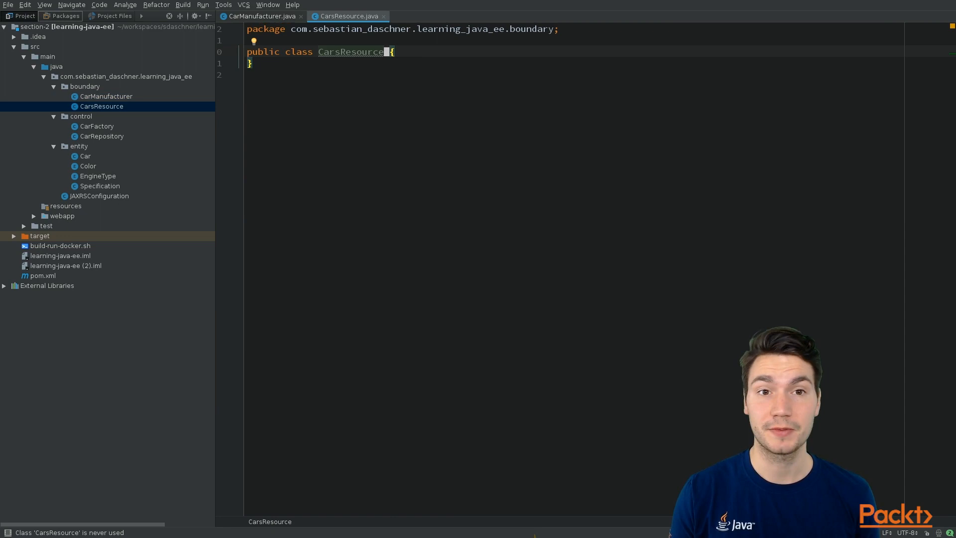
{"action": "type", "text": "@Path("}
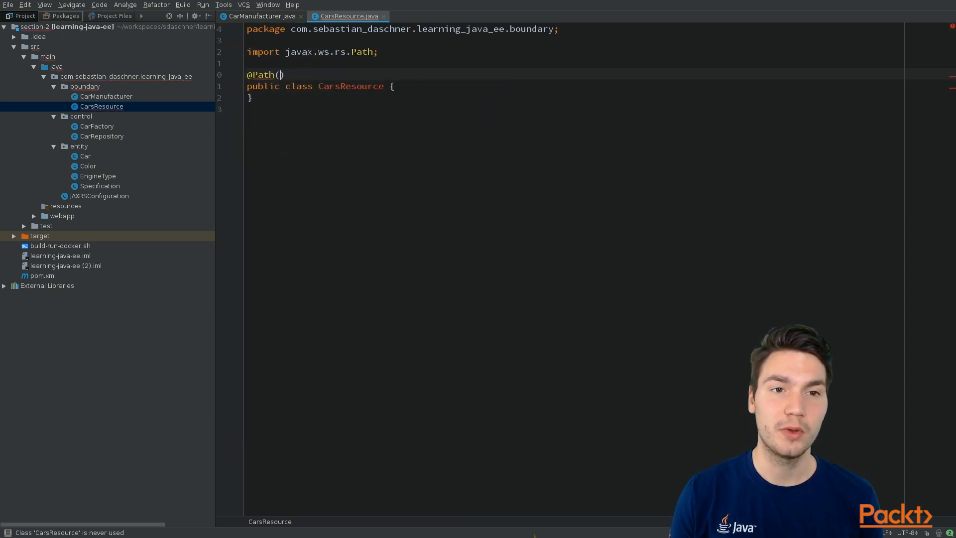
{"action": "type", "text": "\"\""}
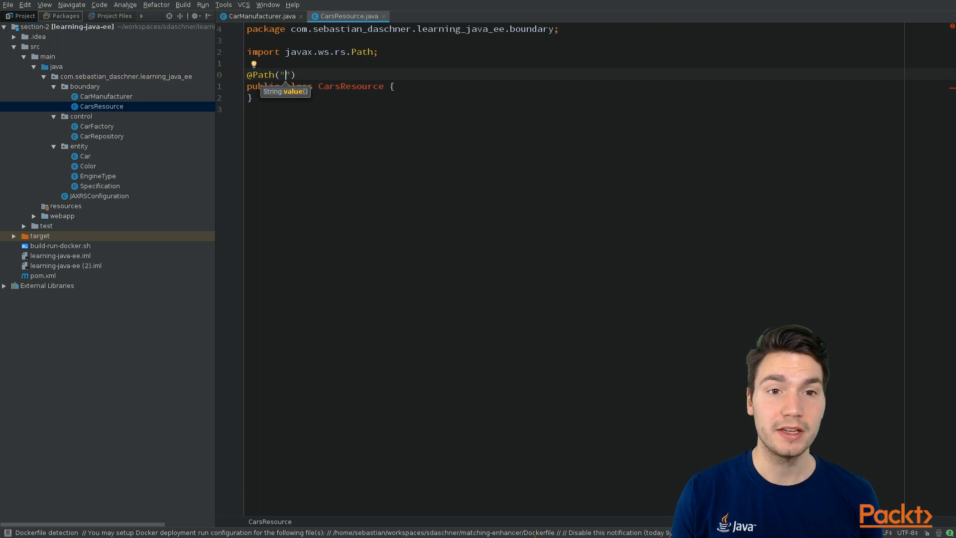
{"action": "type", "text": "cars"}
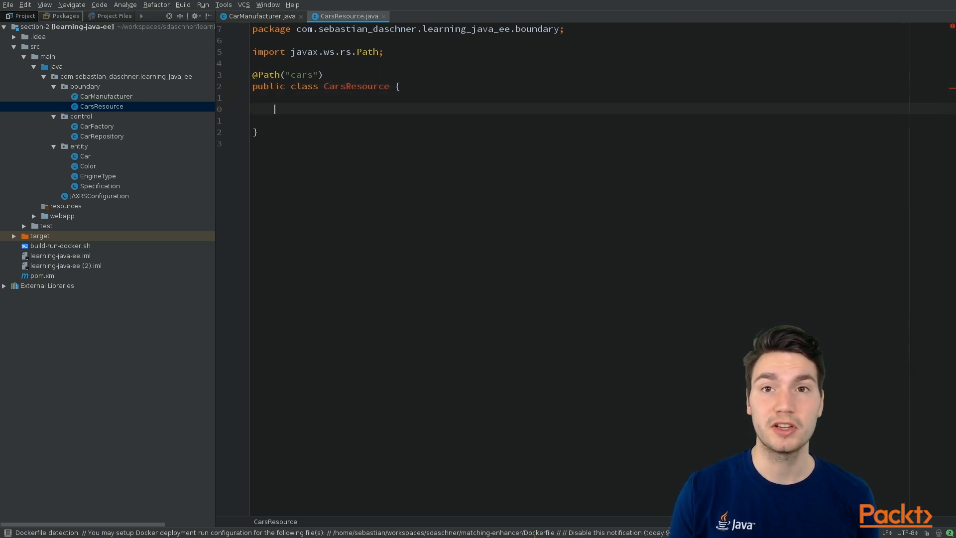
{"action": "type", "text": "public List<Car>"}
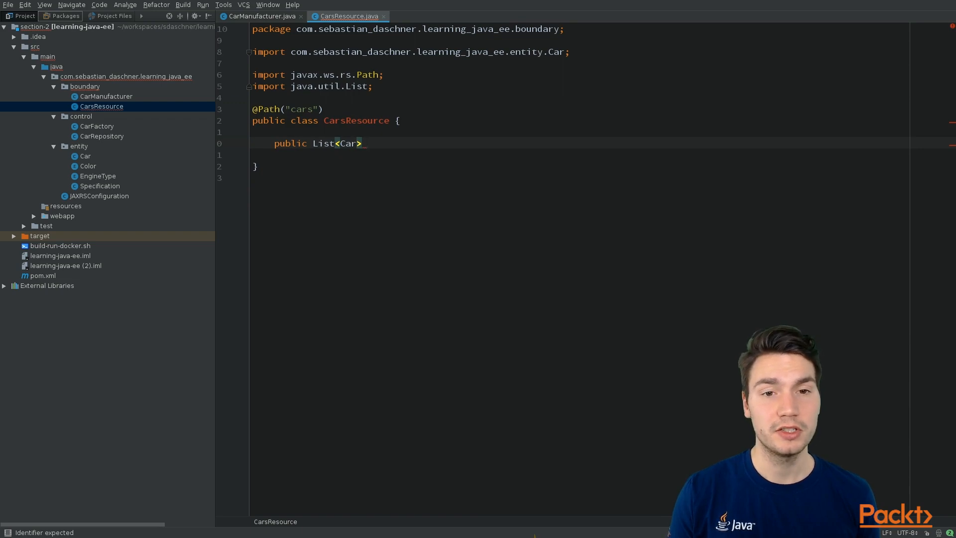
{"action": "type", "text": "retrieveCars() {"}
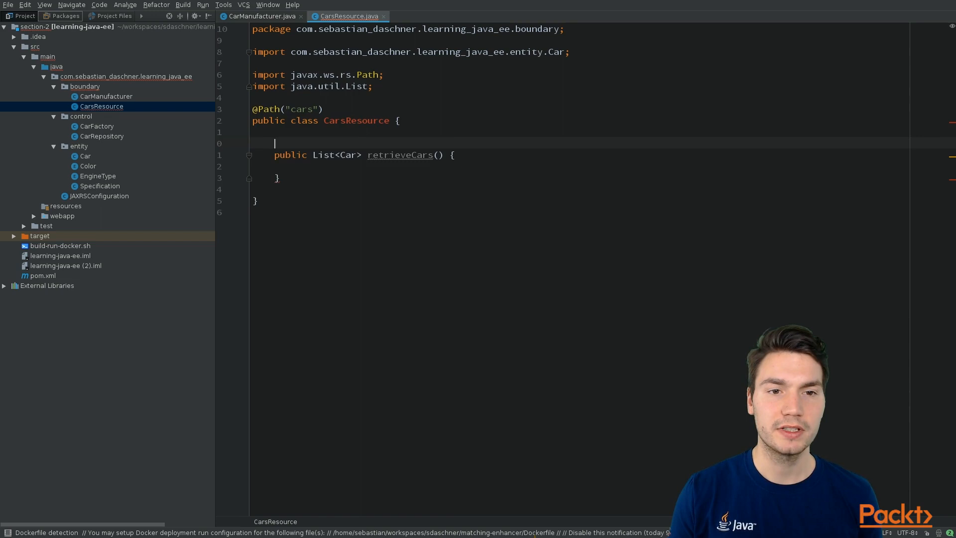
{"action": "type", "text": "@GET"}
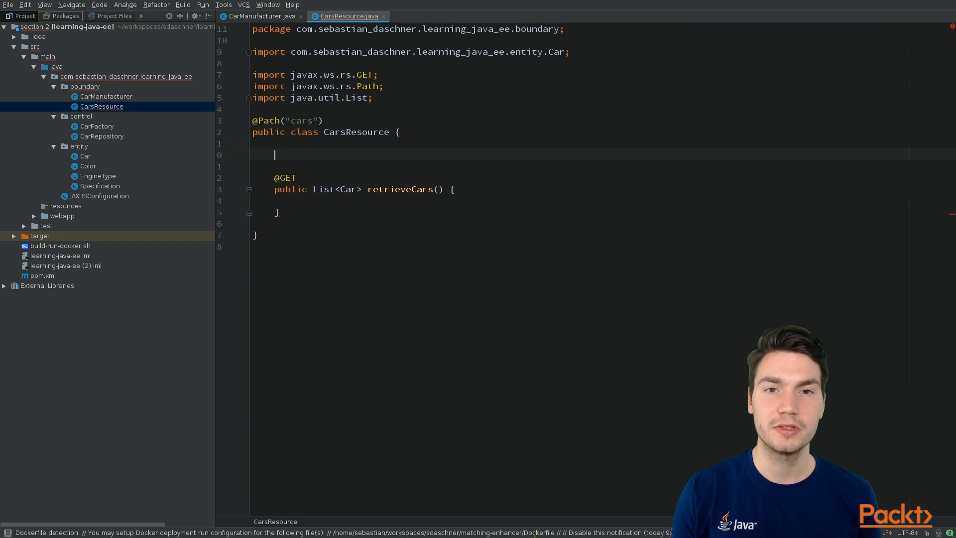
Step: Inject a CarManufacturer carManufacturer field into CarsResource
{"action": "type", "text": "@Inject"}
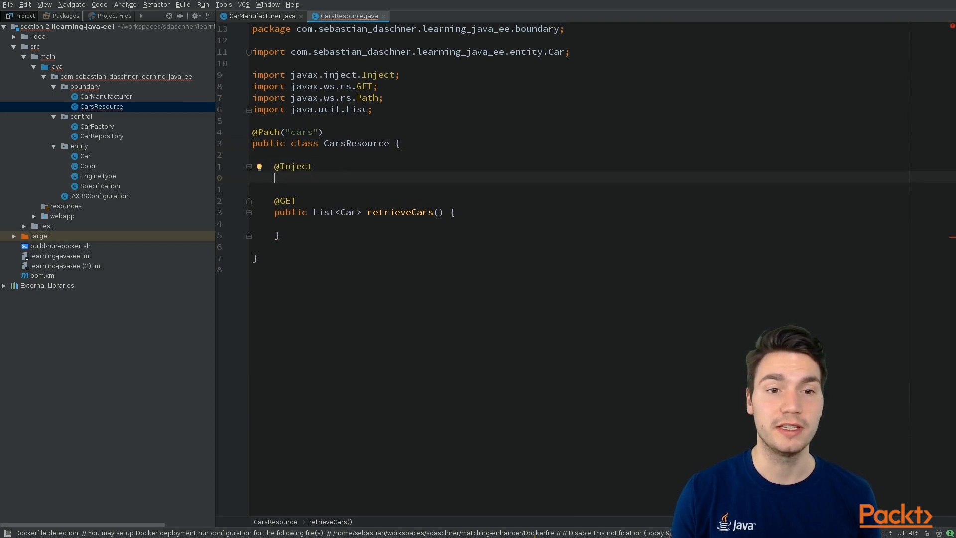
{"action": "type", "text": "CarManufacturer"}
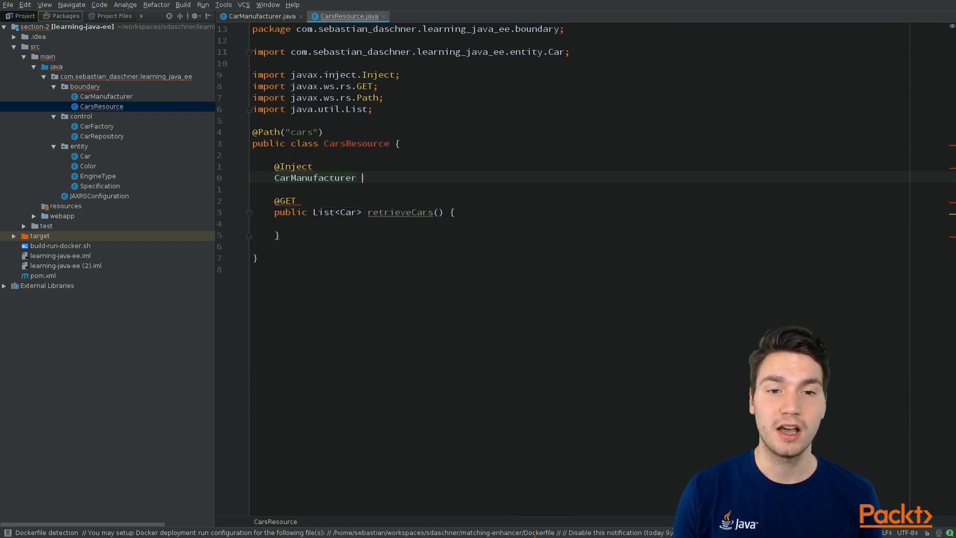
{"action": "type", "text": "carManufacturer;"}
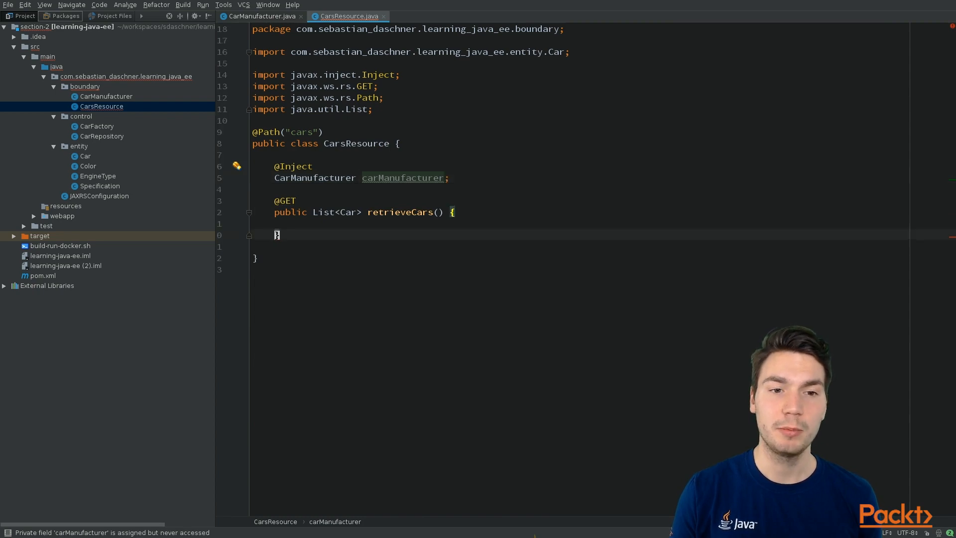
Step: Make retrieveCars return carManufacturer.retrieveCars() and reformat the code
{"action": "type", "text": "return"}
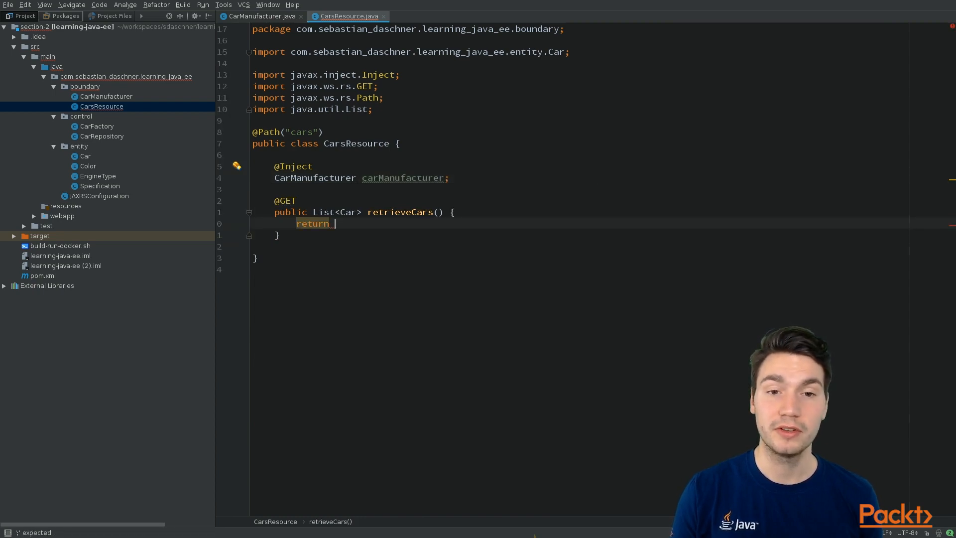
{"action": "type", "text": "carManufacturer."}
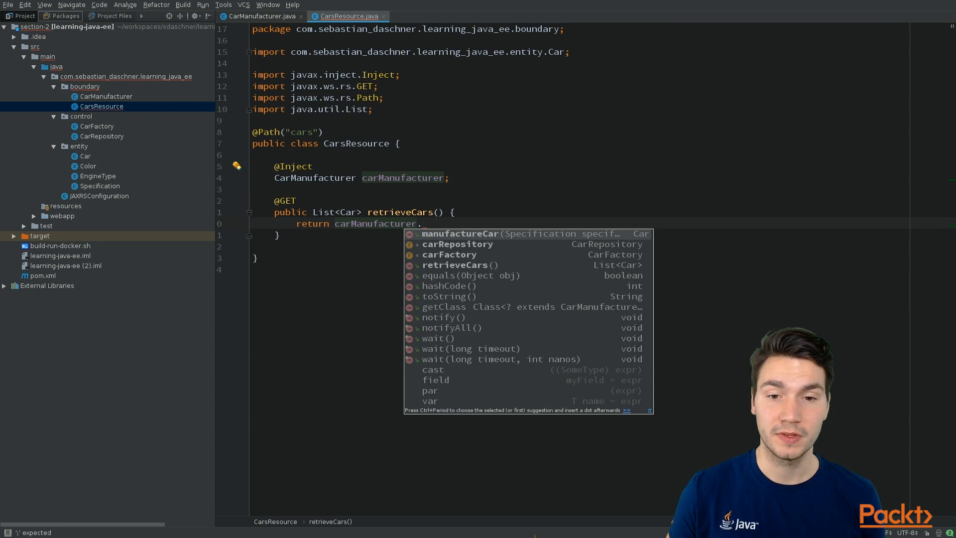
{"action": "type", "text": "car"}
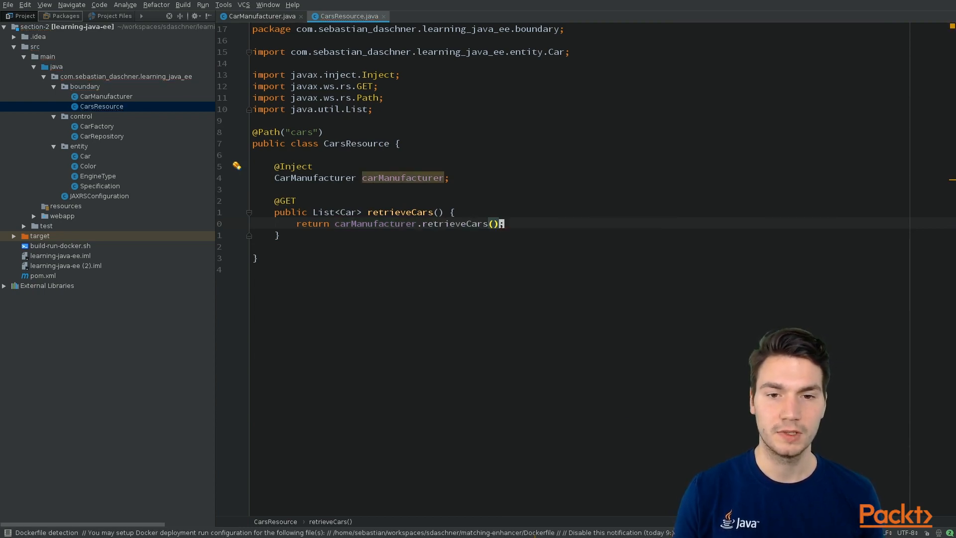
{"action": "key", "text": "ctrl+alt+l"}
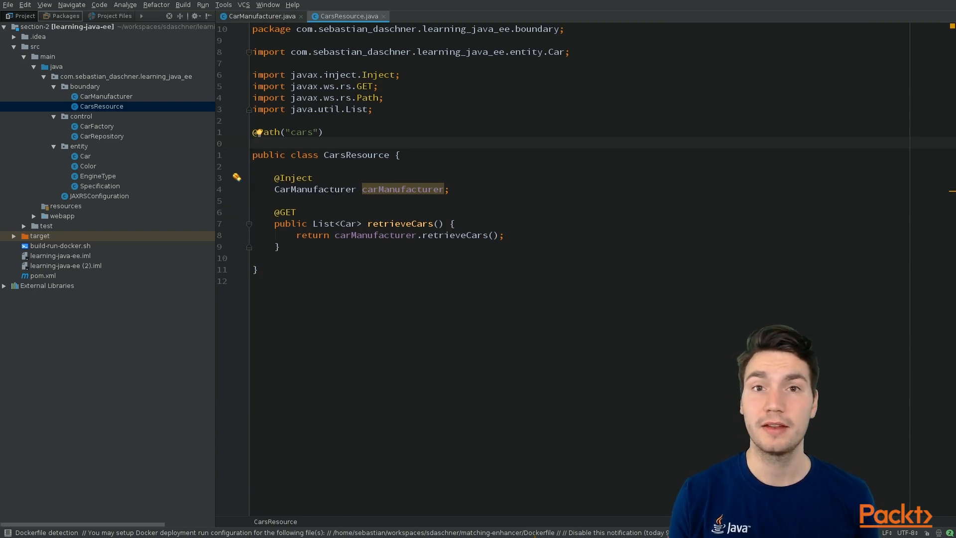
{"action": "type", "text": "@"}
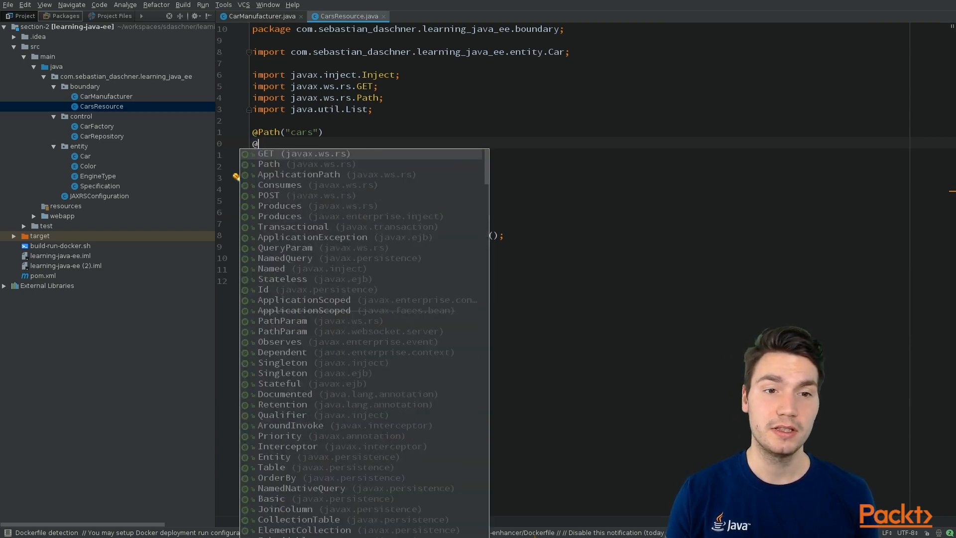
{"action": "type", "text": "Pro"}
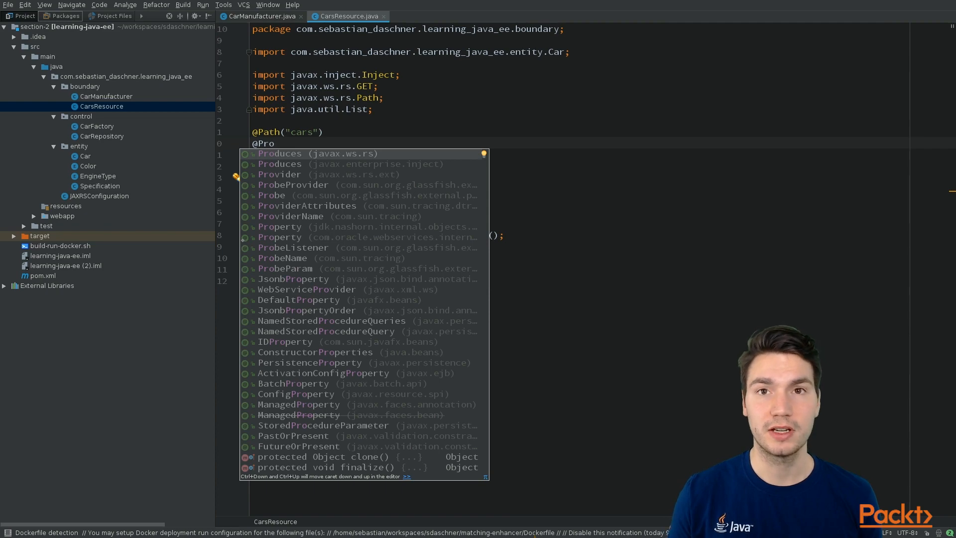
{"action": "left_click", "coordinate": [279, 153]}
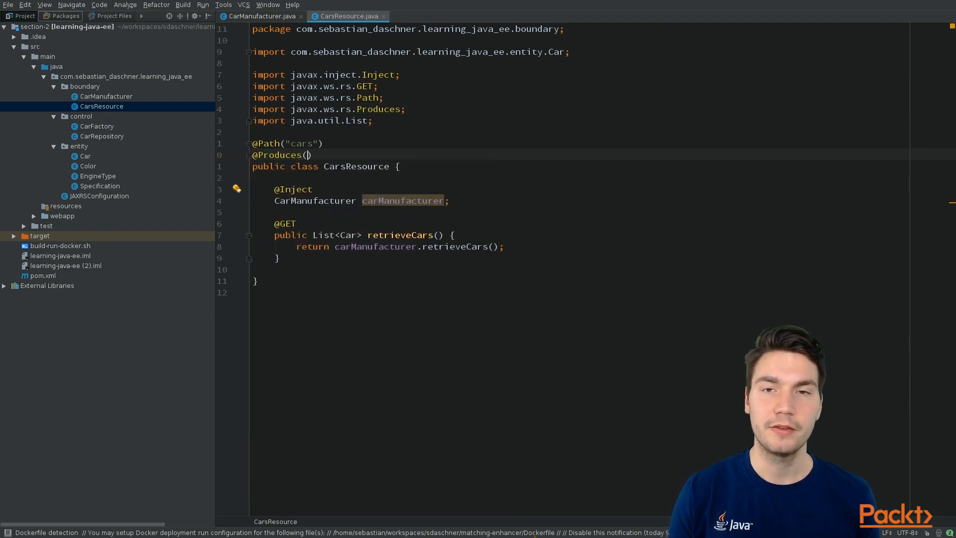
{"action": "type", "text": "Mei"}
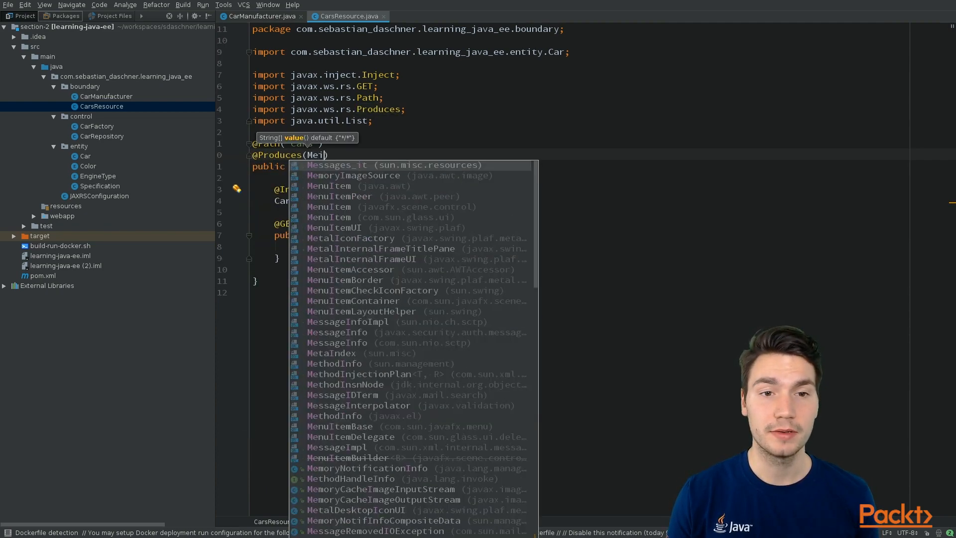
{"action": "type", "text": "d"}
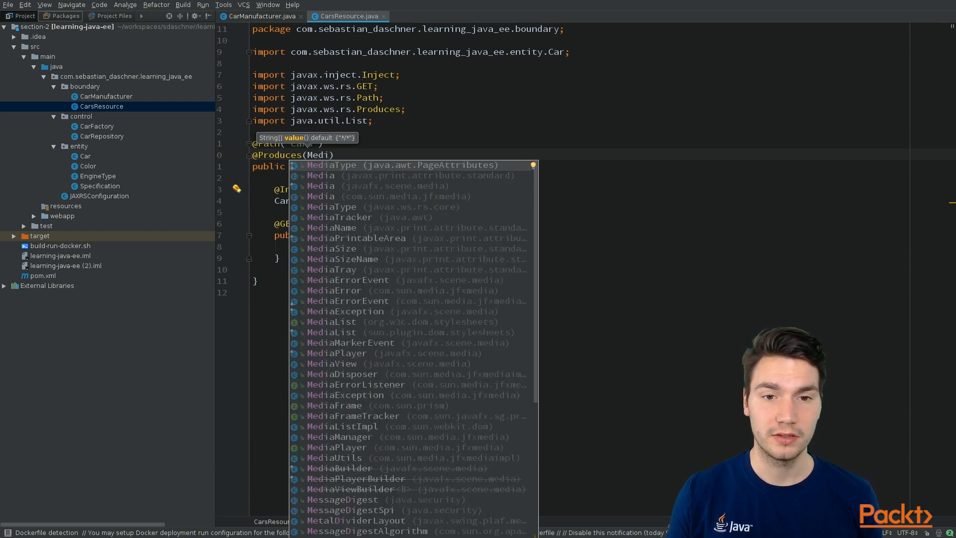
{"action": "left_click", "coordinate": [331, 206]}
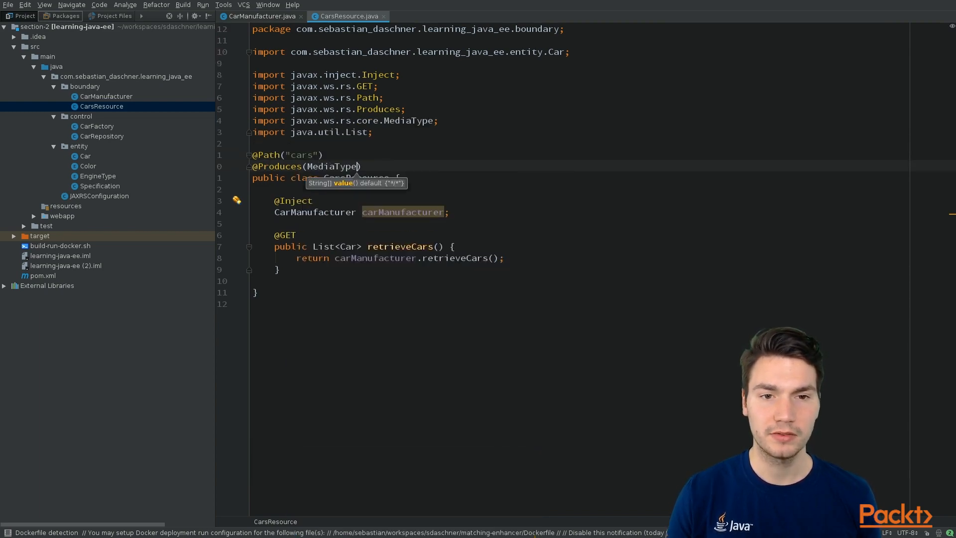
{"action": "type", "text": "APPLICATION_JSON"}
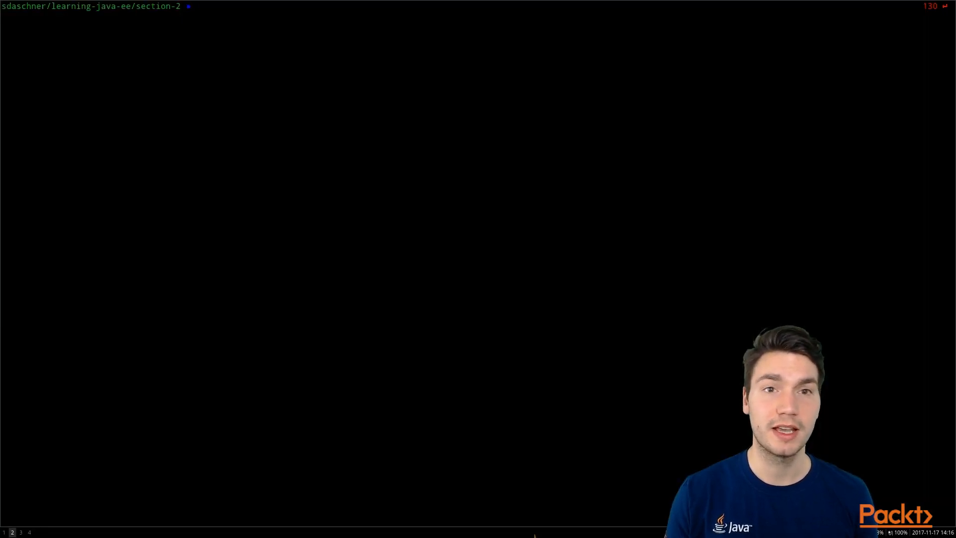
Step: Run ./build-run-docker.sh to build and start the application
{"action": "type", "text": "./build-run-docker.sh"}
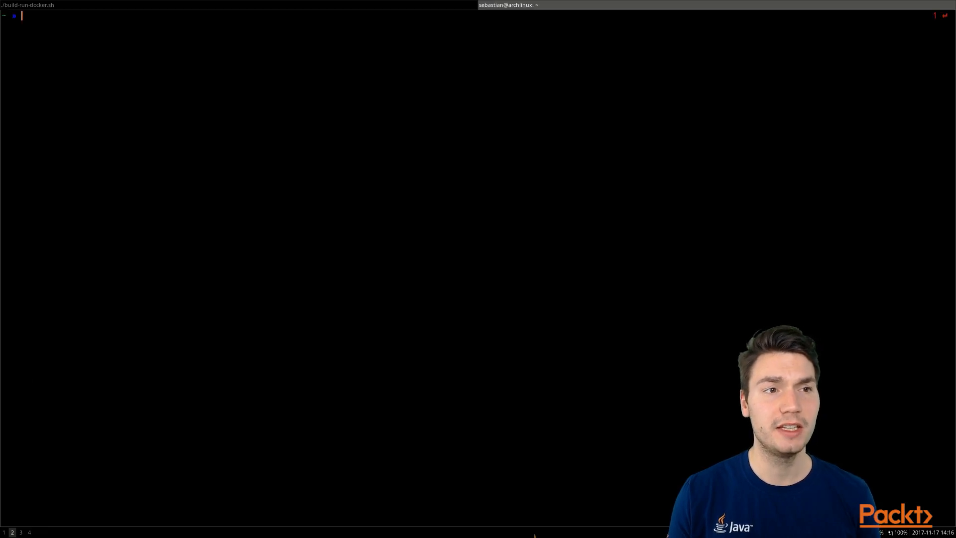
Step: Run curl localhost:8080/cars/resources/cars -i and get a 200 OK JSON list of cars
{"action": "type", "text": "curl"}
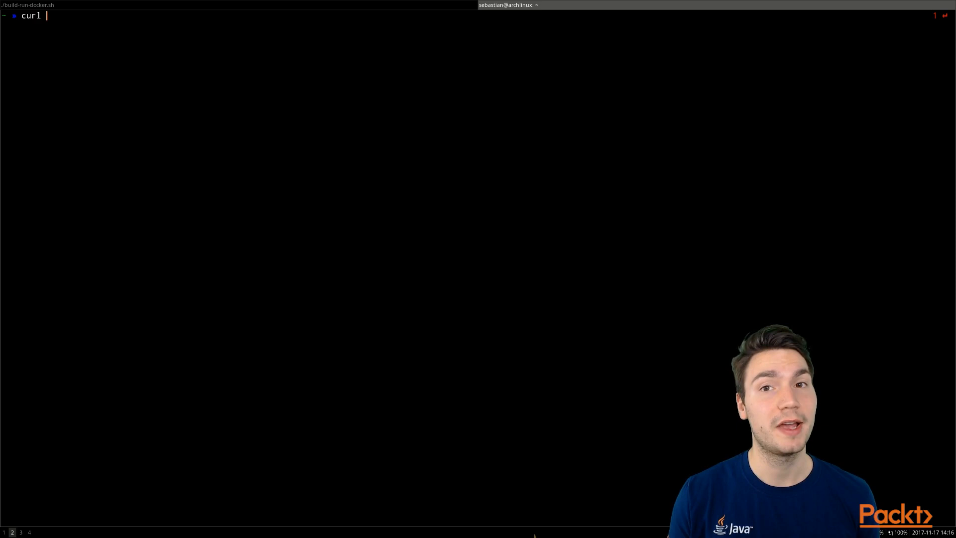
{"action": "type", "text": "local"}
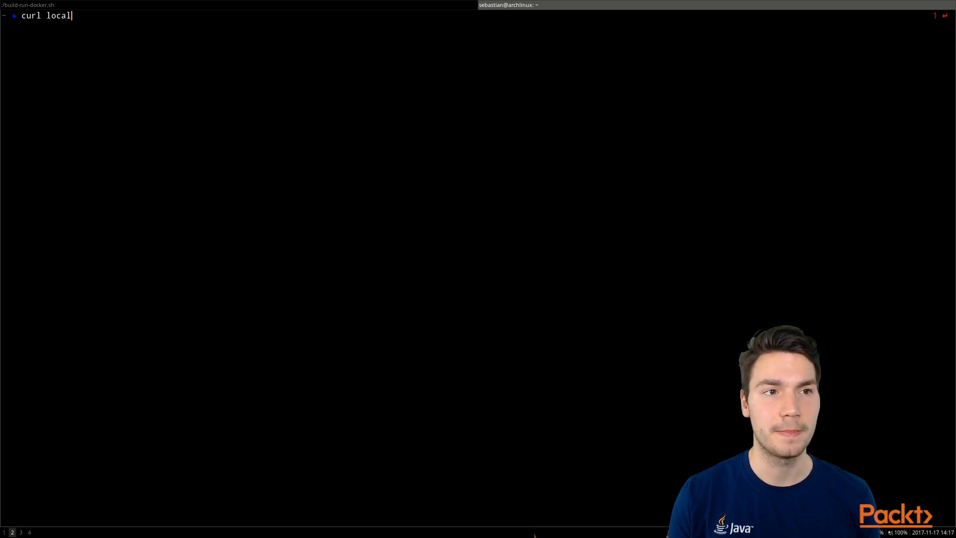
{"action": "type", "text": "host:8080"}
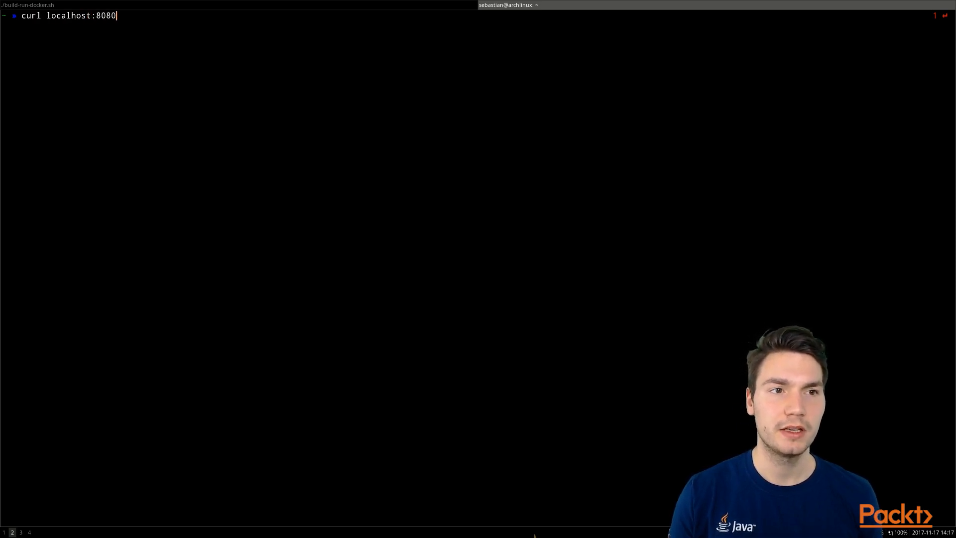
{"action": "type", "text": "/"}
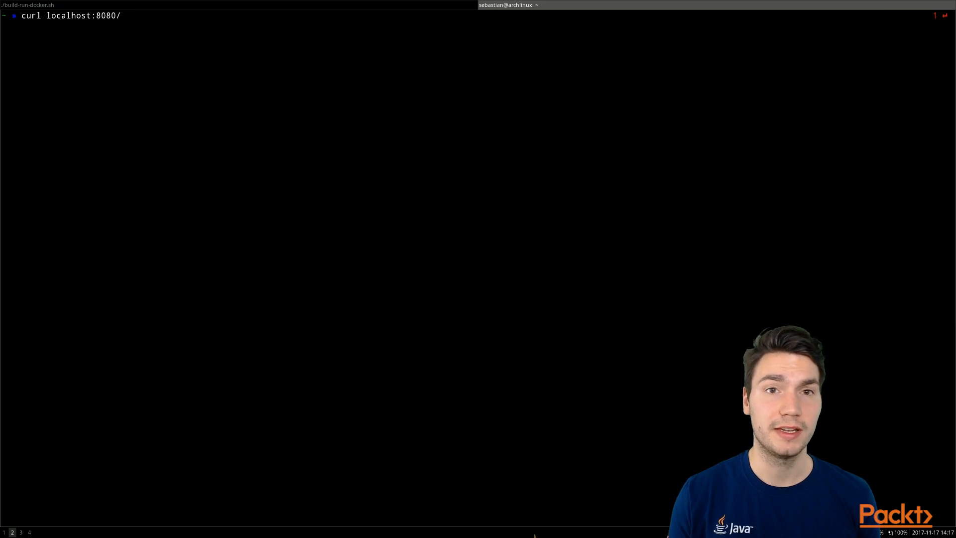
{"action": "type", "text": "cars/"}
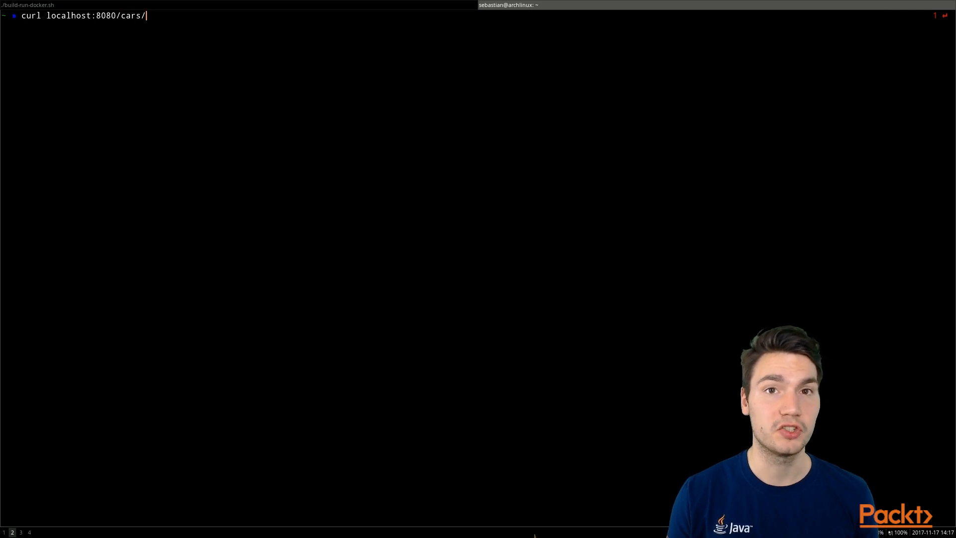
{"action": "type", "text": "resources/"}
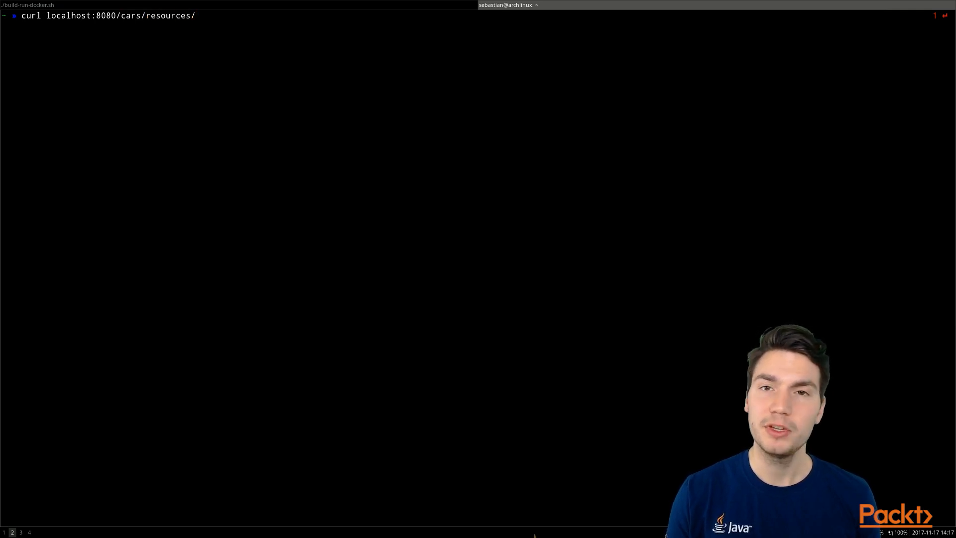
{"action": "type", "text": "cars"}
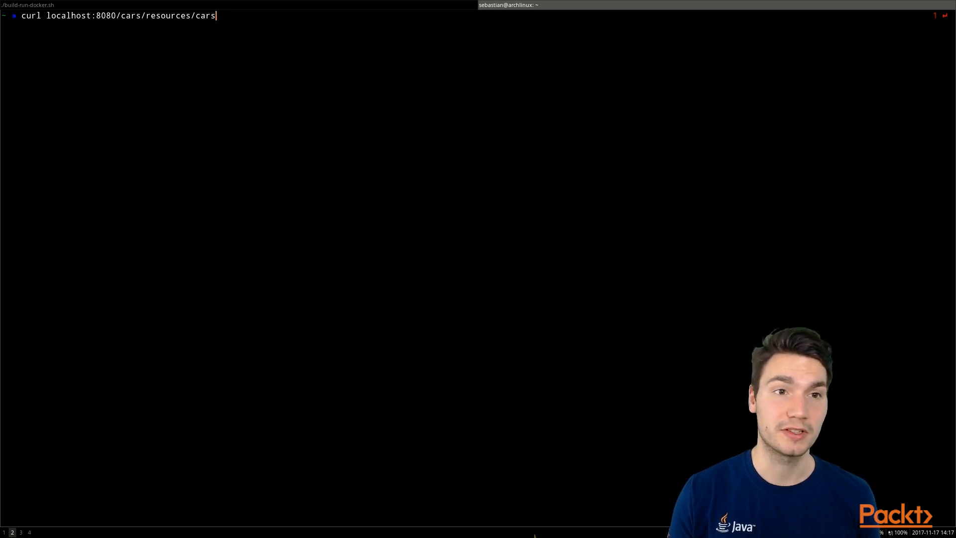
{"action": "type", "text": "-i"}
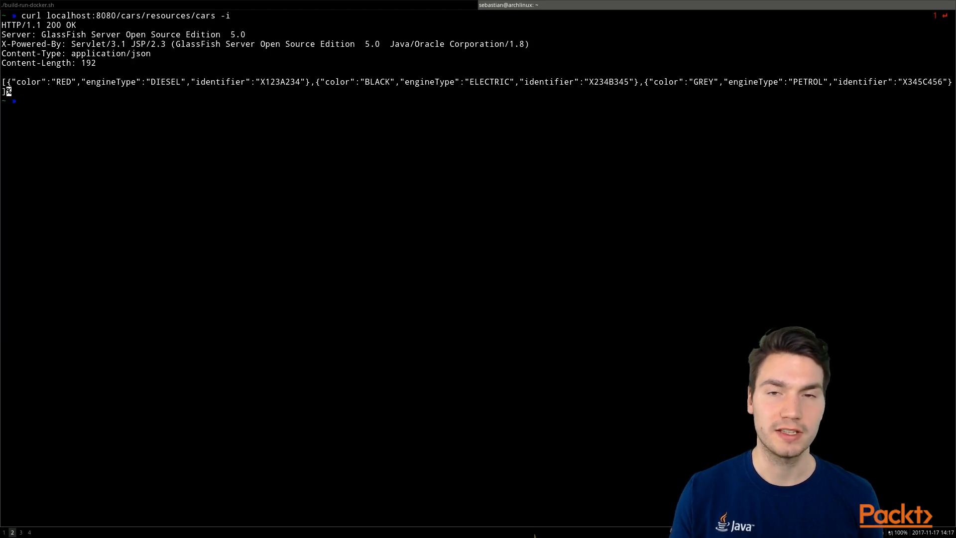
{"action": "type", "text": "curl localhost:8080/cars/resources/cars -i"}
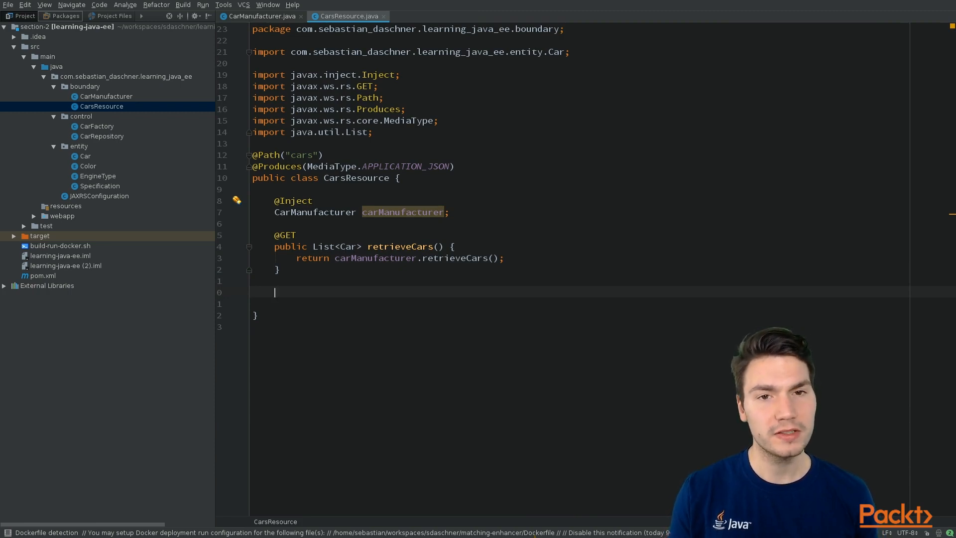
{"action": "left_click", "coordinate": [252, 16]}
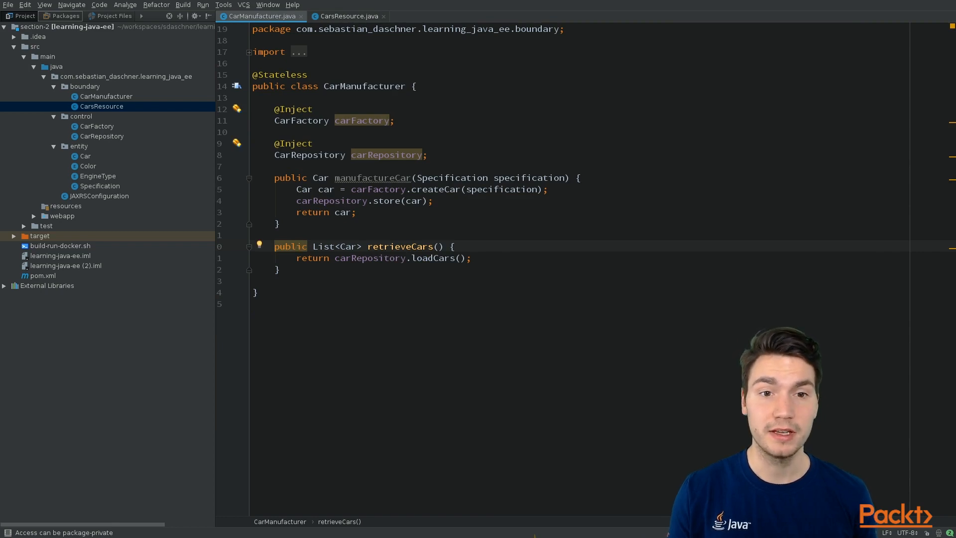
{"action": "left_click", "coordinate": [347, 16]}
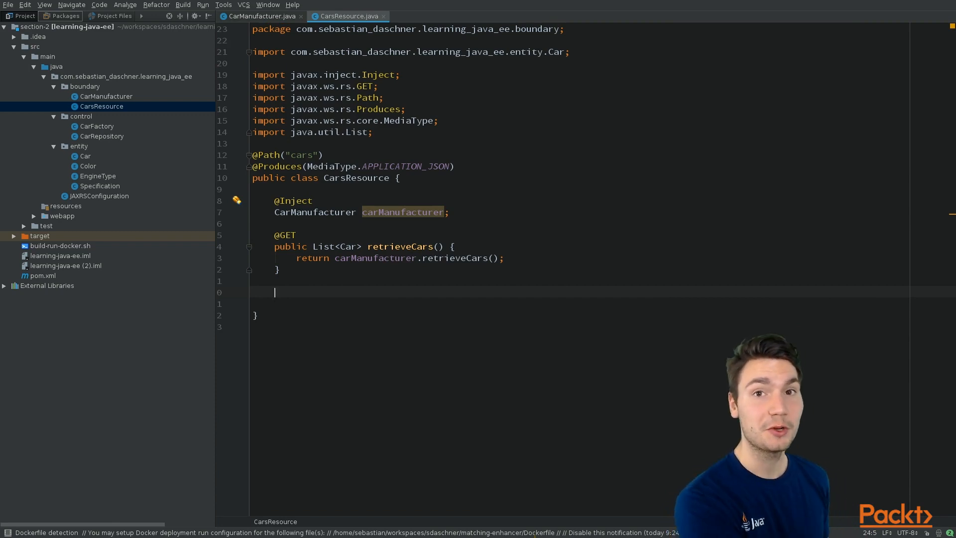
{"action": "type", "text": "@G"}
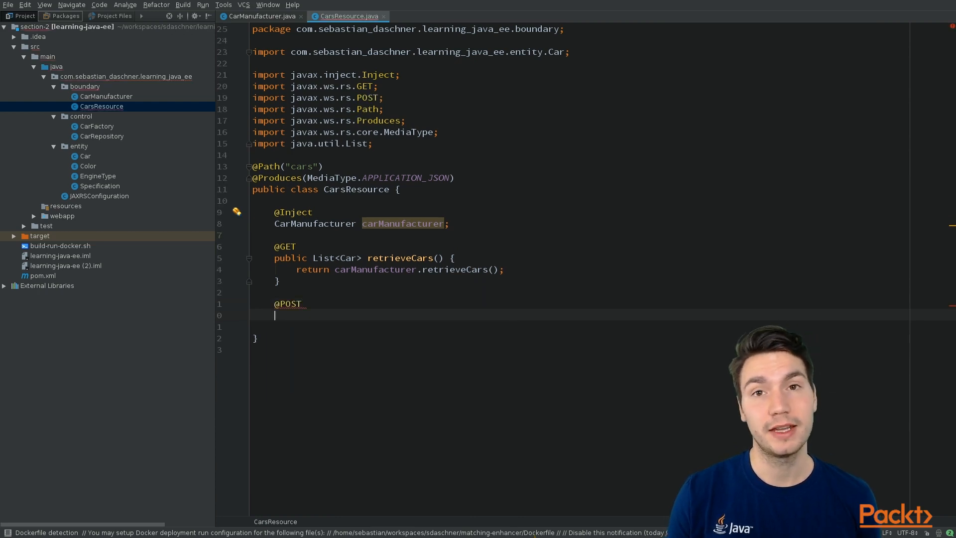
{"action": "type", "text": "public"}
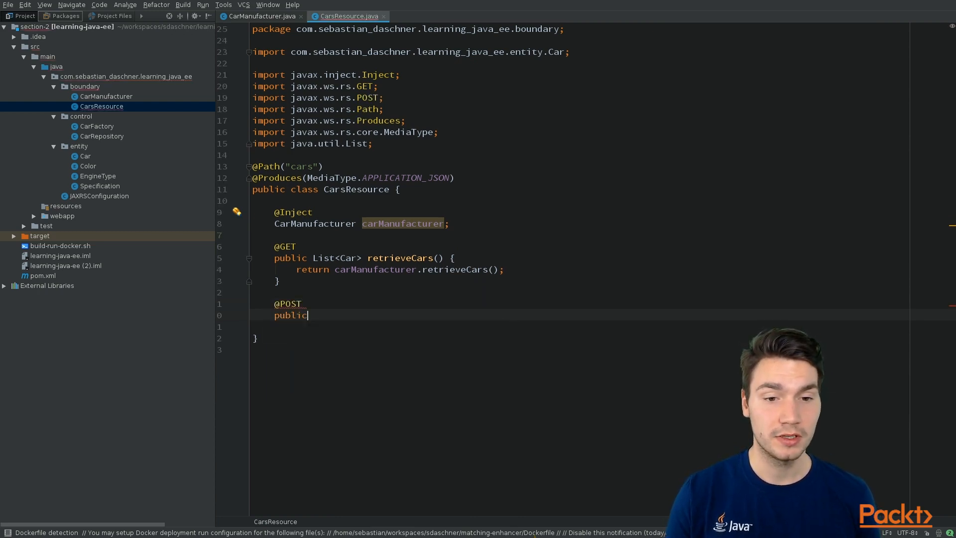
{"action": "type", "text": "void createA"}
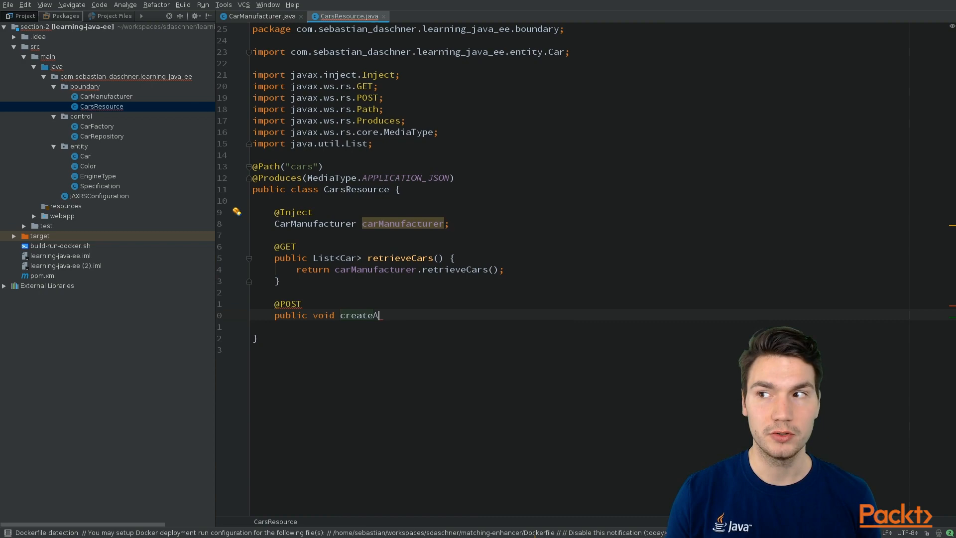
{"action": "type", "text": "Car(Sp"}
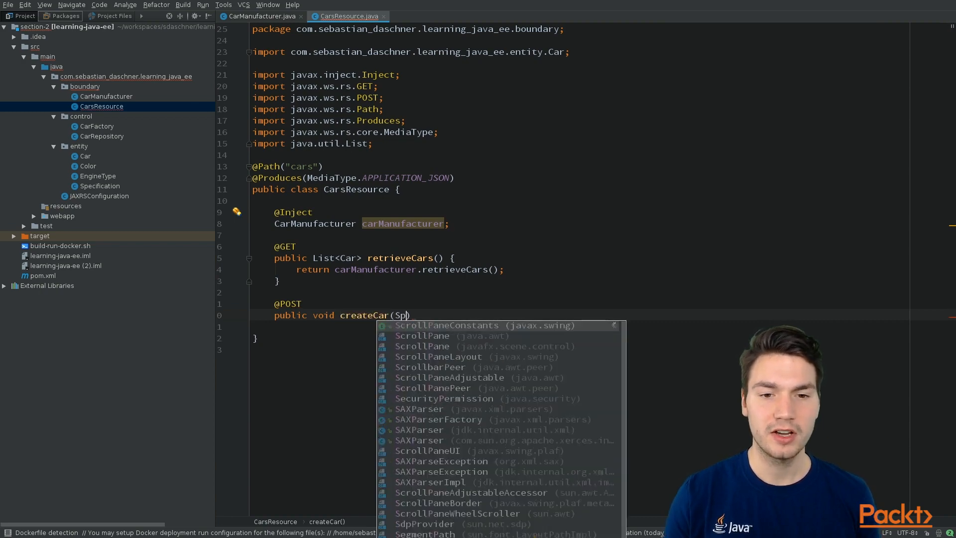
{"action": "type", "text": "rci"}
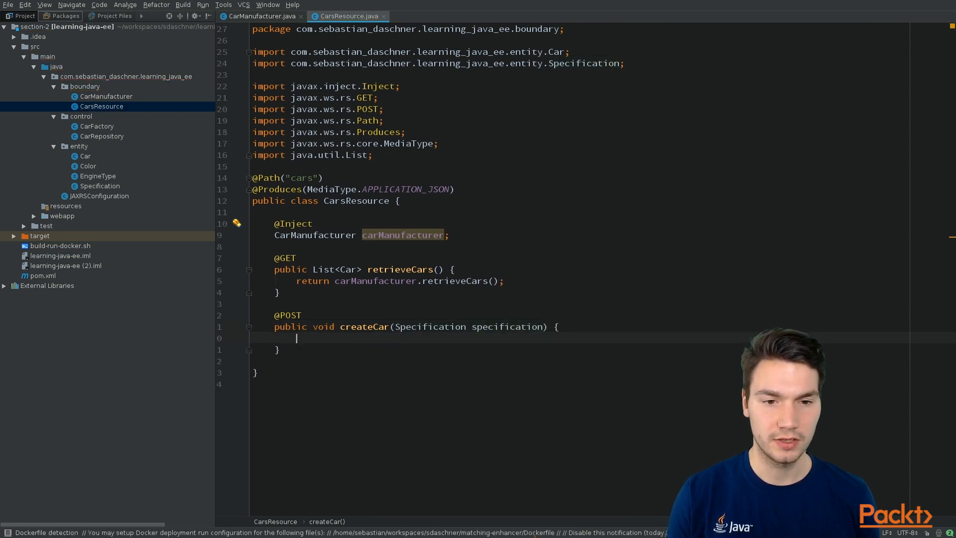
Step: Have createCar call carManufacturer.manufactureCar(specification) and begin another annotation above it
{"action": "type", "text": "carManufacturer."}
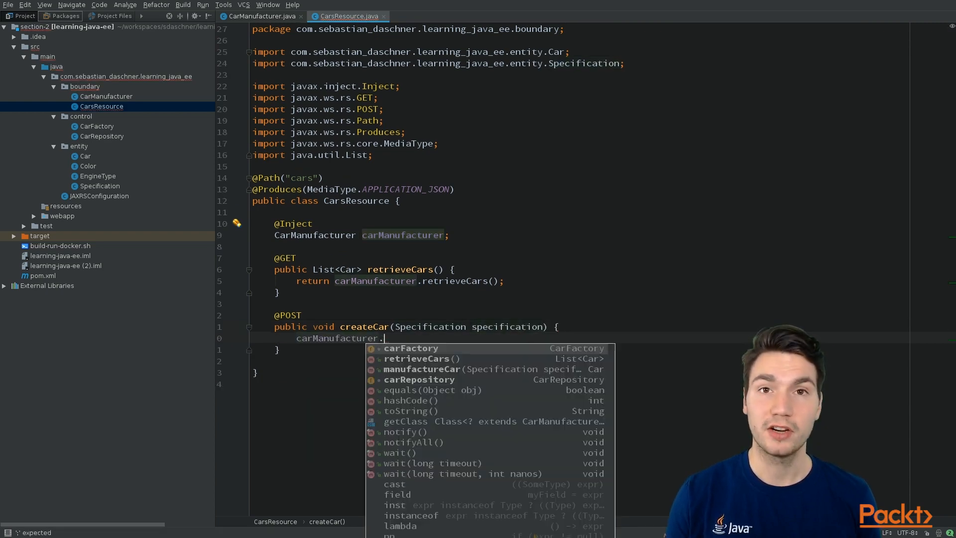
{"action": "key", "text": "Down"}
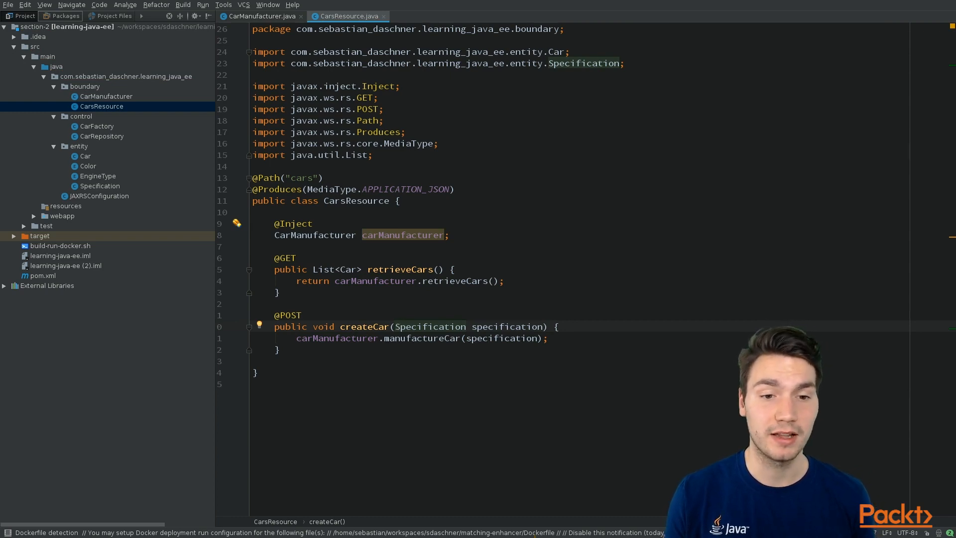
{"action": "type", "text": "@"}
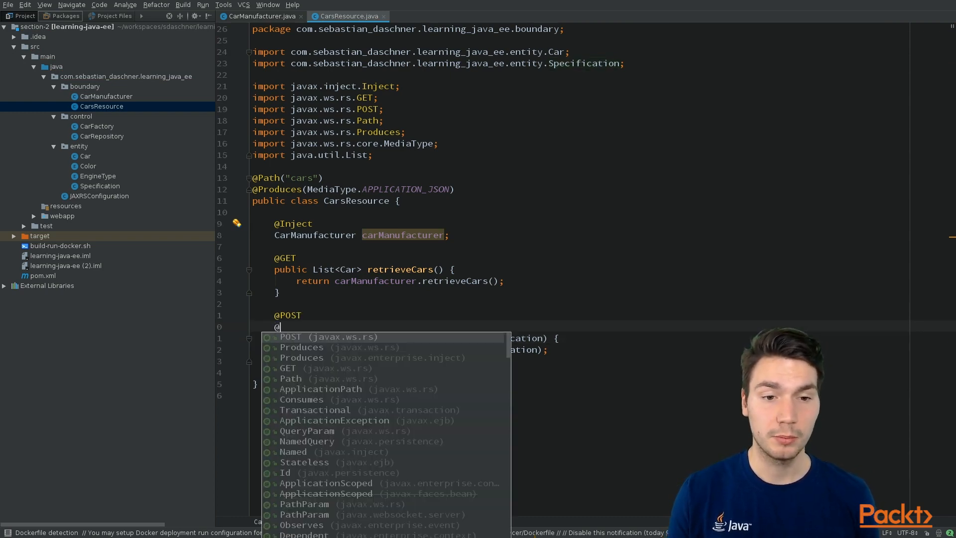
{"action": "type", "text": "Co"}
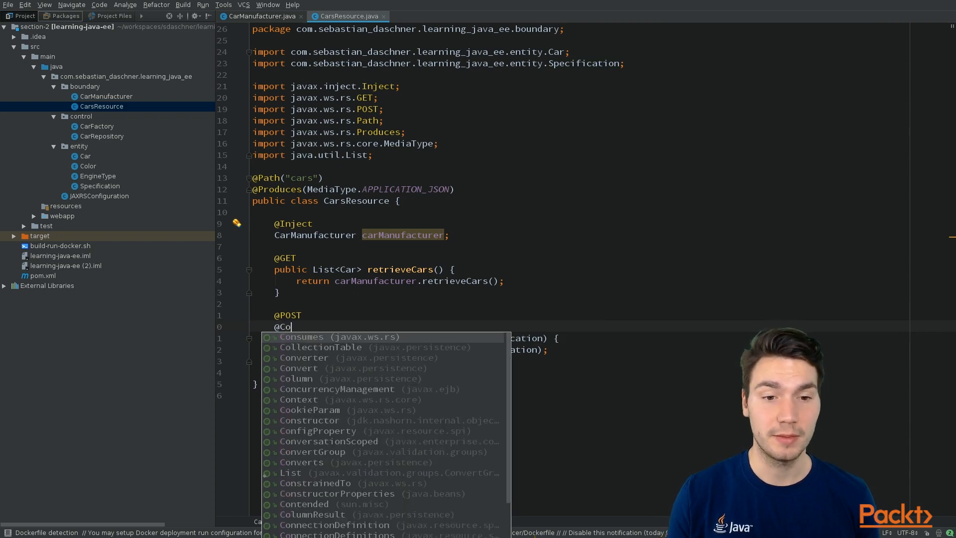
{"action": "type", "text": "n"}
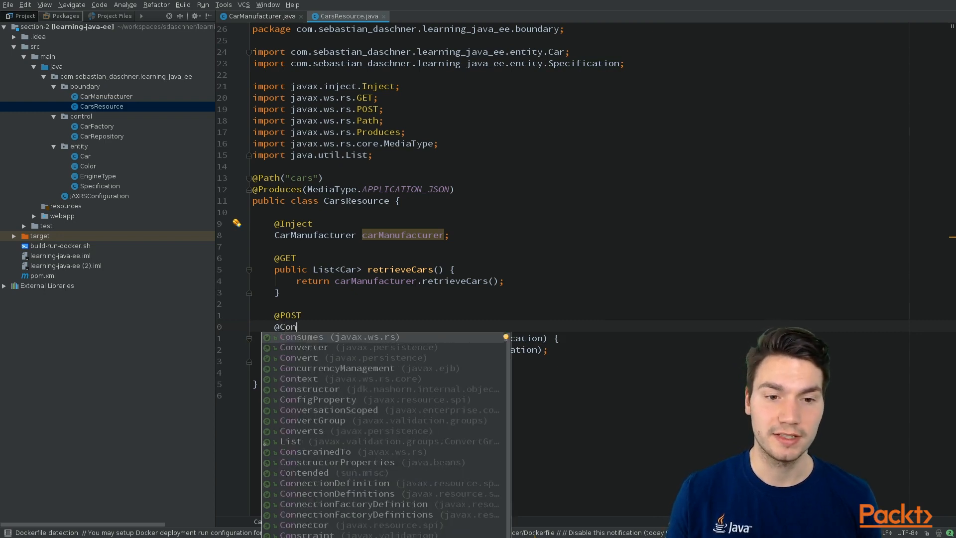
{"action": "left_click", "coordinate": [301, 337]}
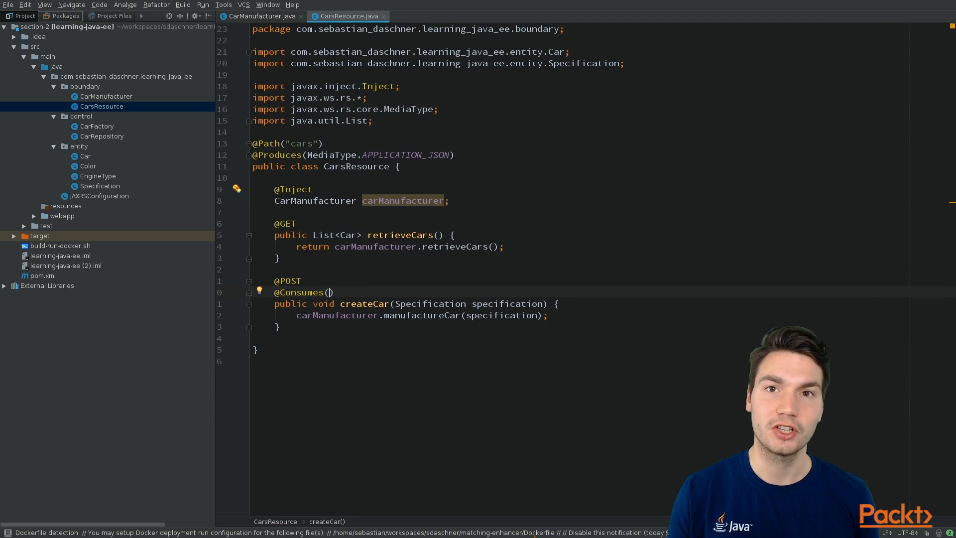
{"action": "type", "text": "MediaType"}
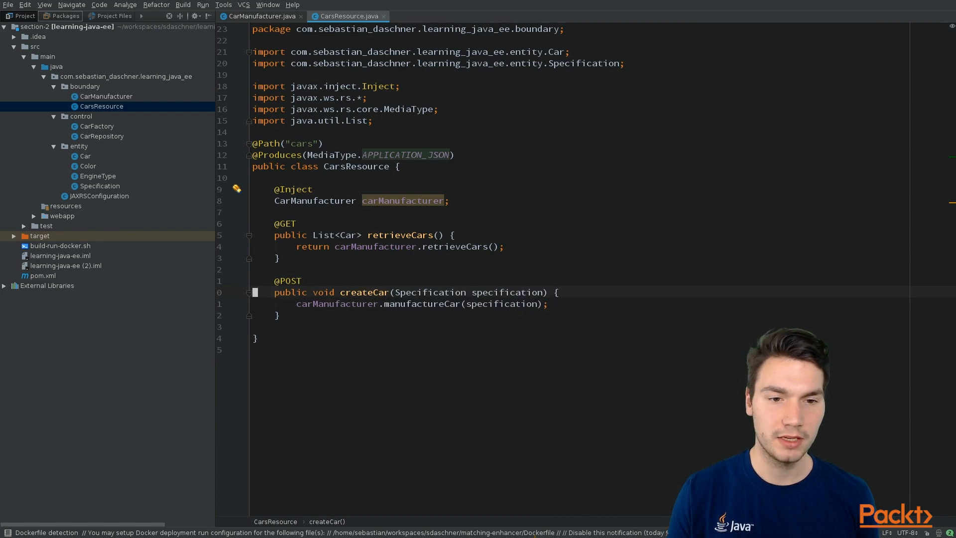
{"action": "type", "text": "@Consumes(MediaType.APPLICATION_JSON)"}
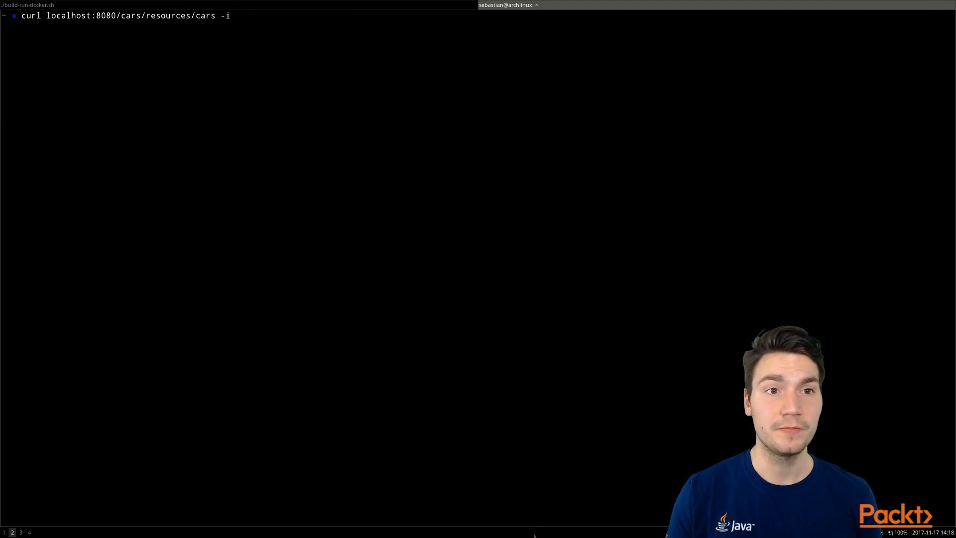
Step: Make the curl a POST with header 'content-type: application/json' and a -d body flag
{"action": "type", "text": "-XPOST"}
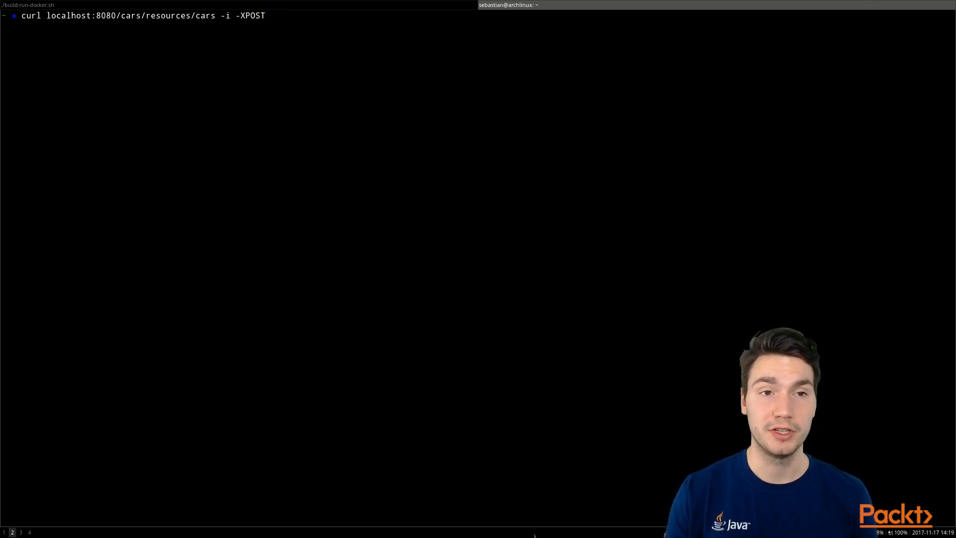
{"action": "type", "text": "-H '"}
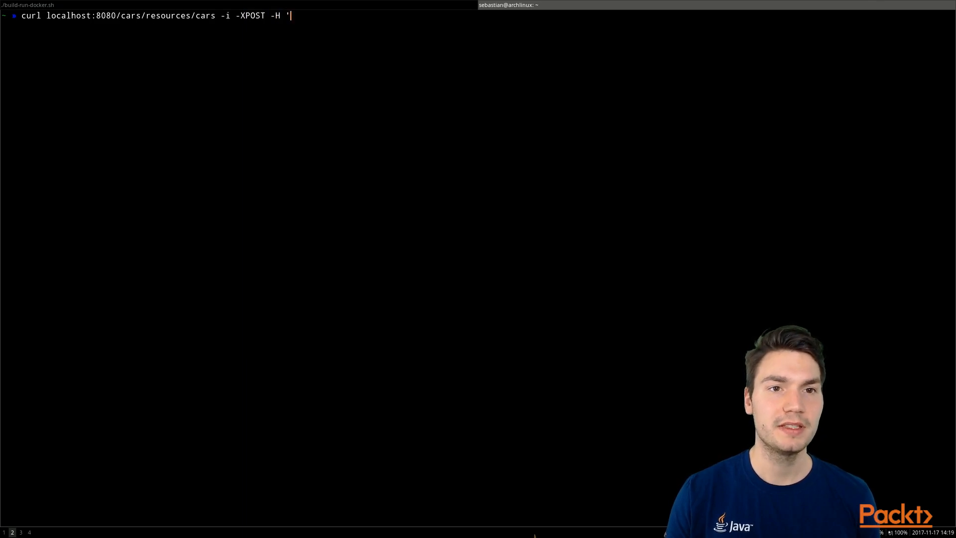
{"action": "type", "text": "content"}
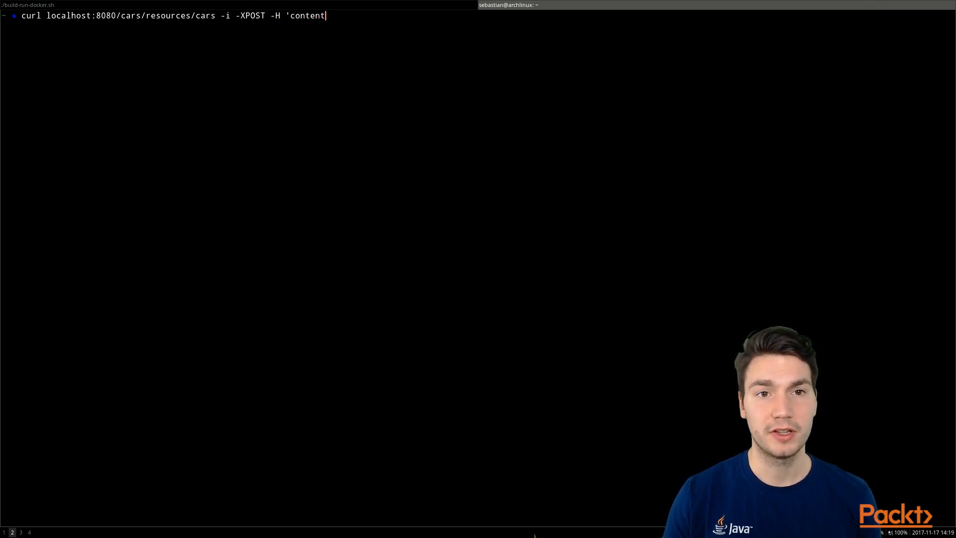
{"action": "type", "text": "-type: applica"}
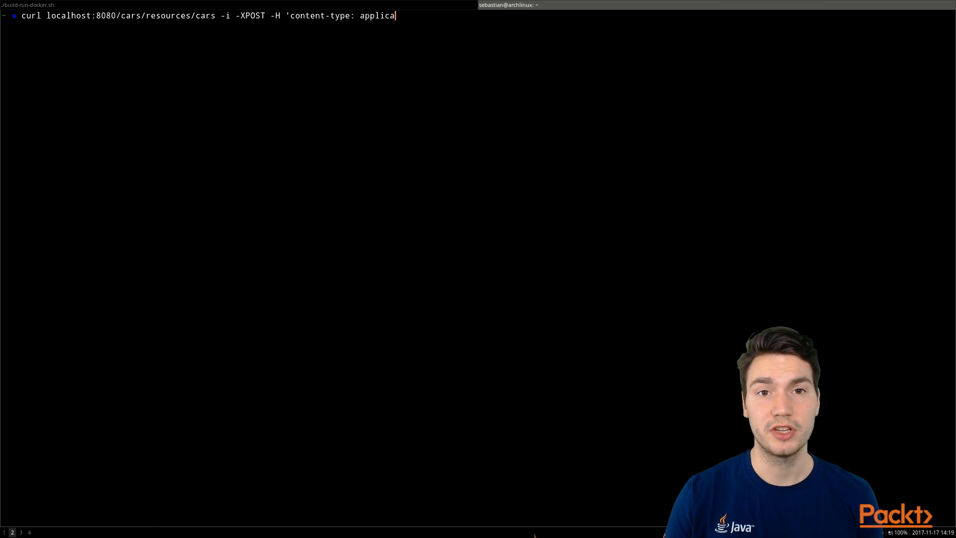
{"action": "type", "text": "tion/json' -d"}
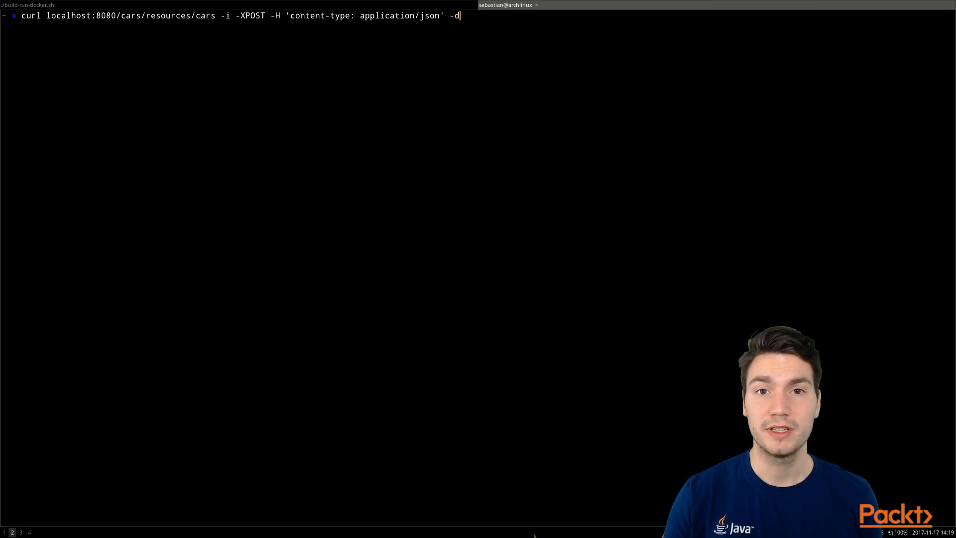
Step: Supply the JSON body '{"engineType":"DIESEL","color":"RED"}' for the new car
{"action": "type", "text": "'{"}
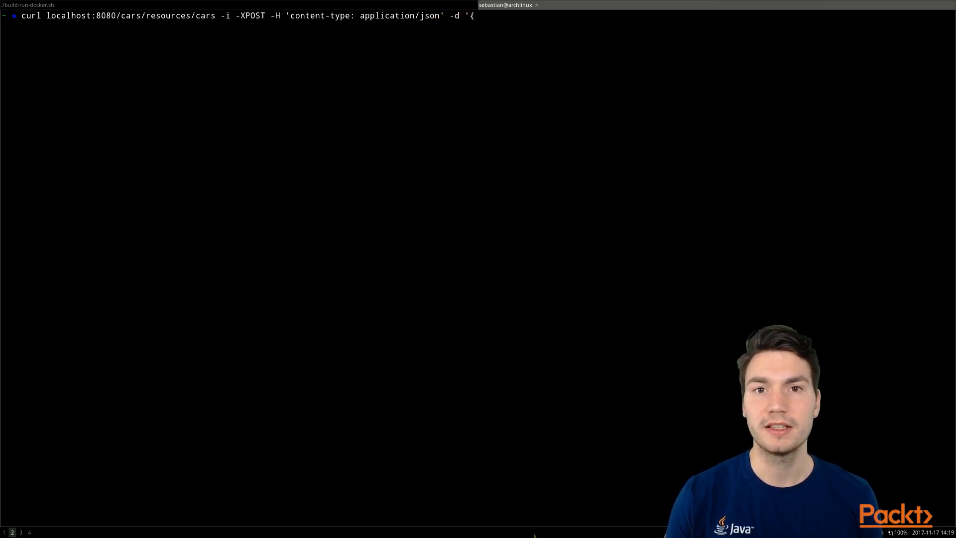
{"action": "type", "text": "\"eng"}
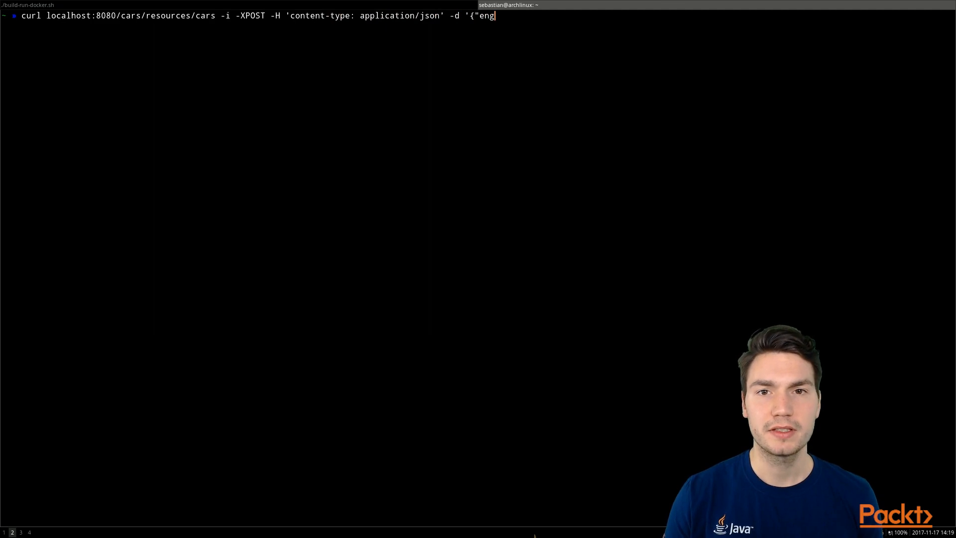
{"action": "type", "text": "ineType\""}
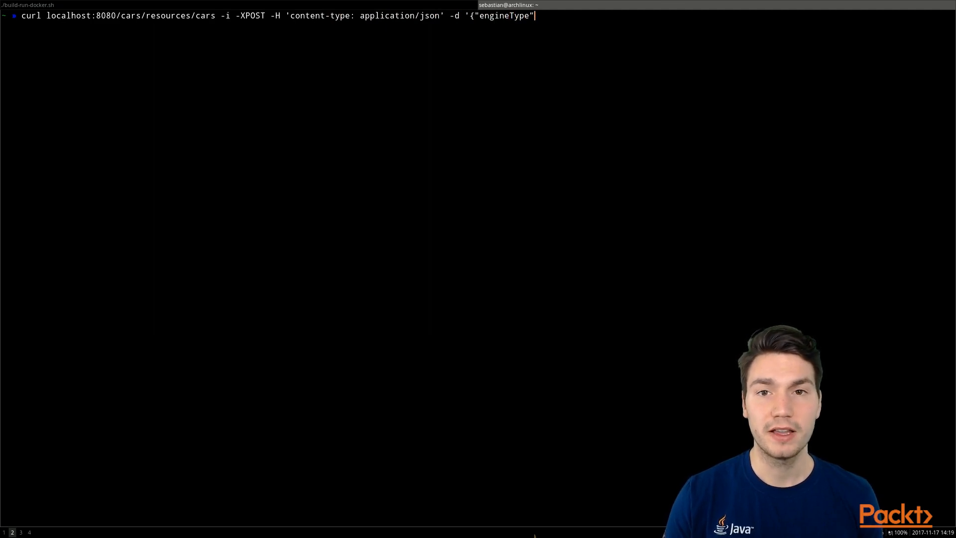
{"action": "type", "text": ":\"DIESEL\""}
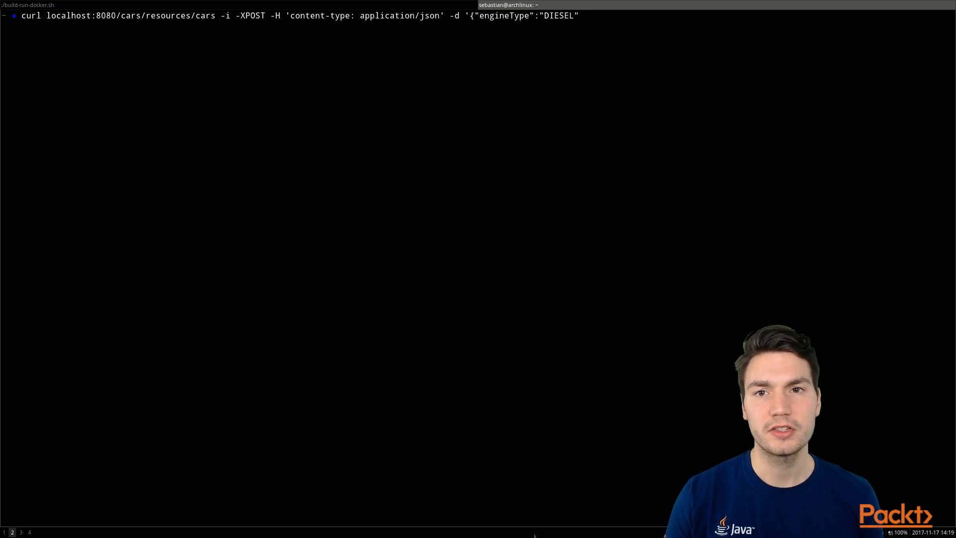
{"action": "type", "text": ",\"col"}
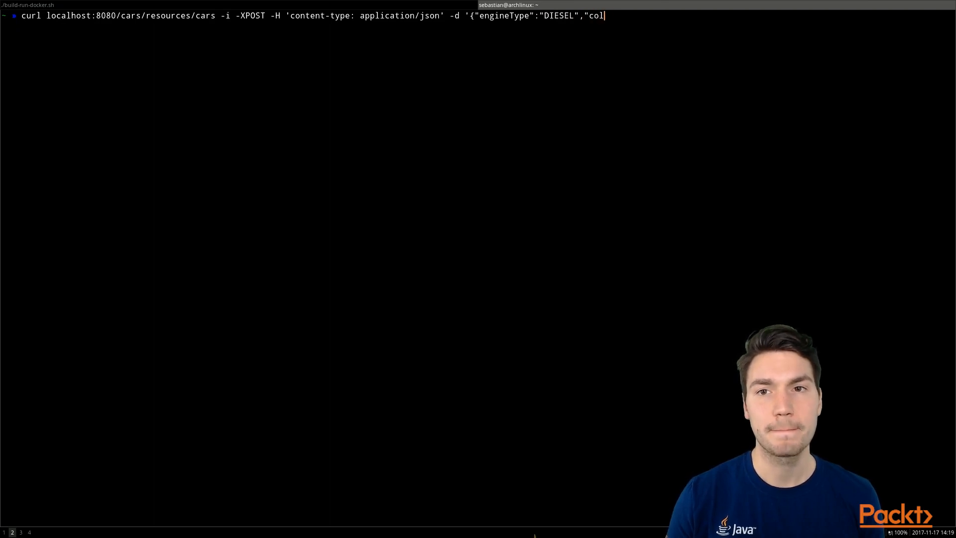
{"action": "type", "text": "or\":"}
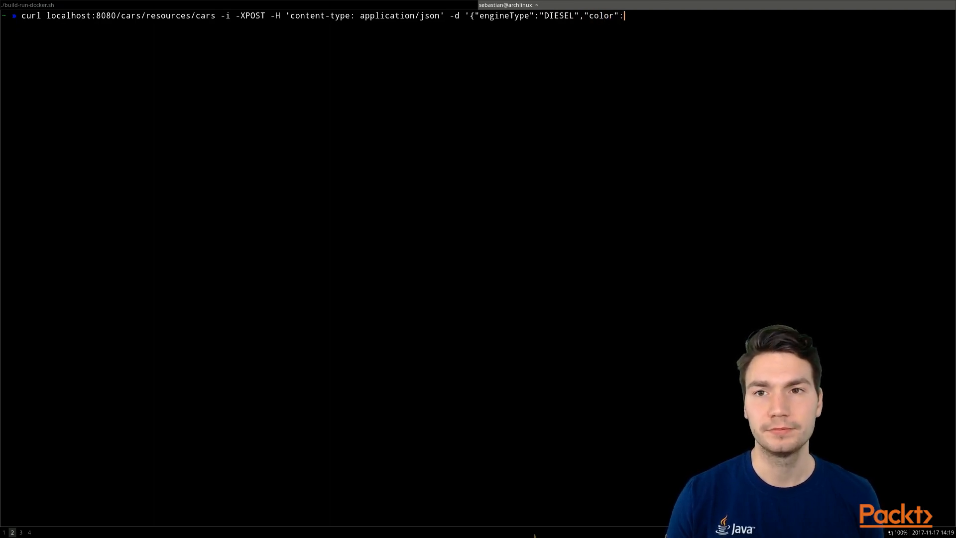
{"action": "type", "text": "\"RED\""}
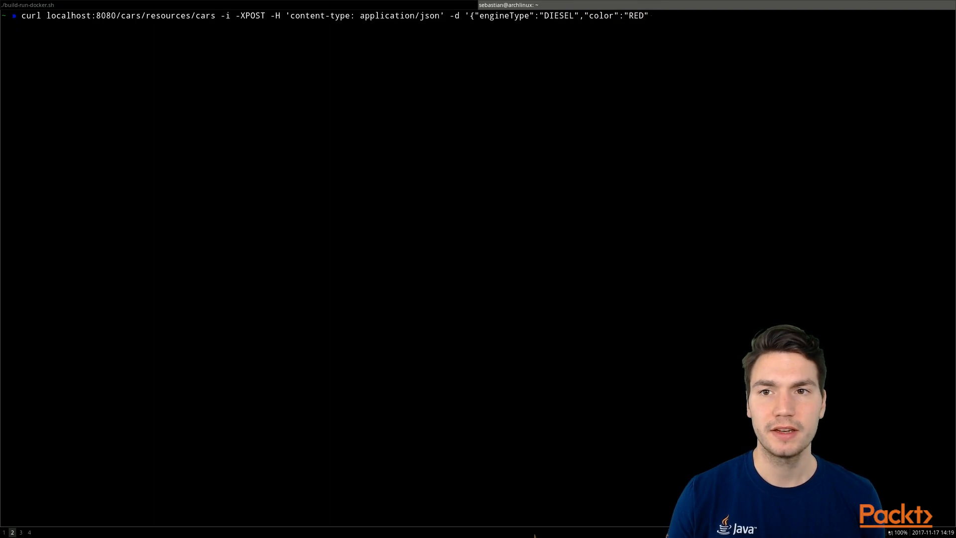
{"action": "type", "text": "}'"}
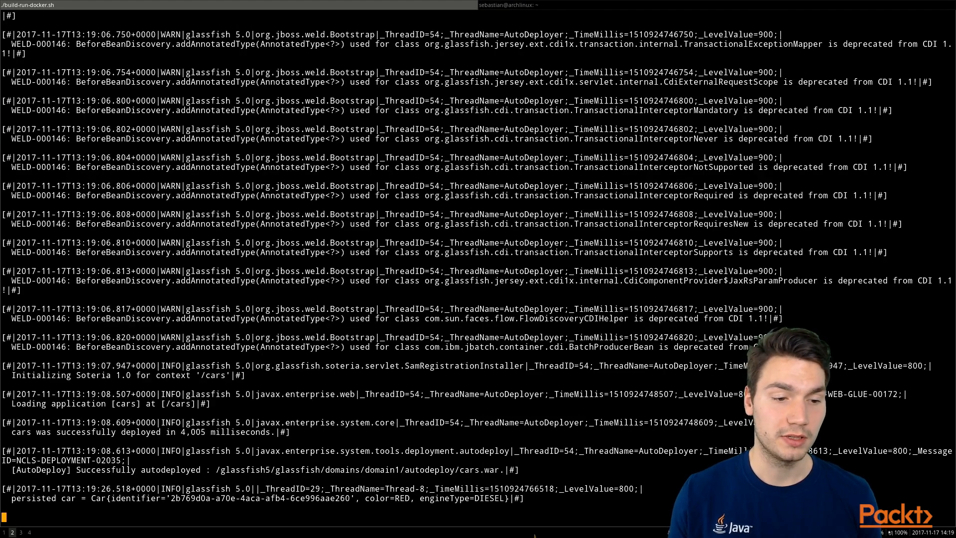
{"action": "mouse_move", "coordinate": [423, 501]}
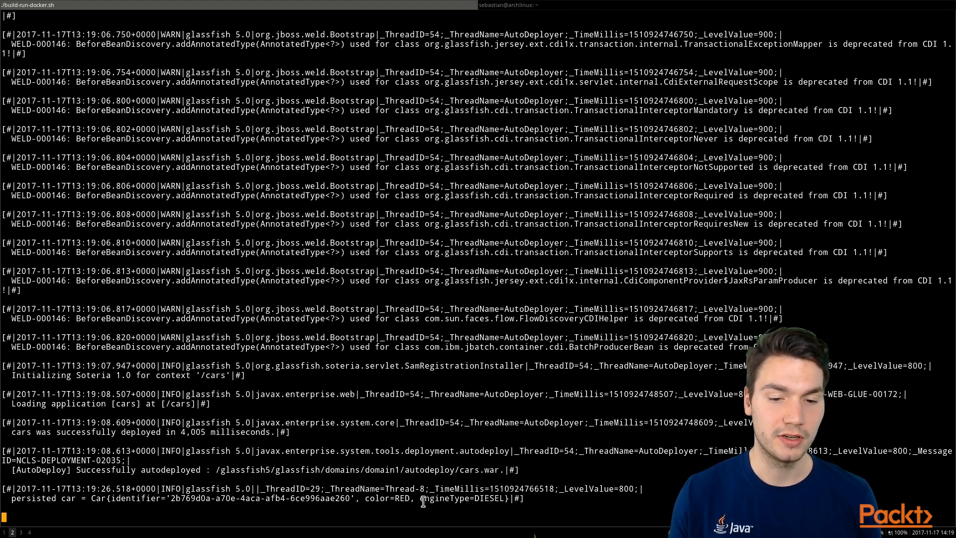